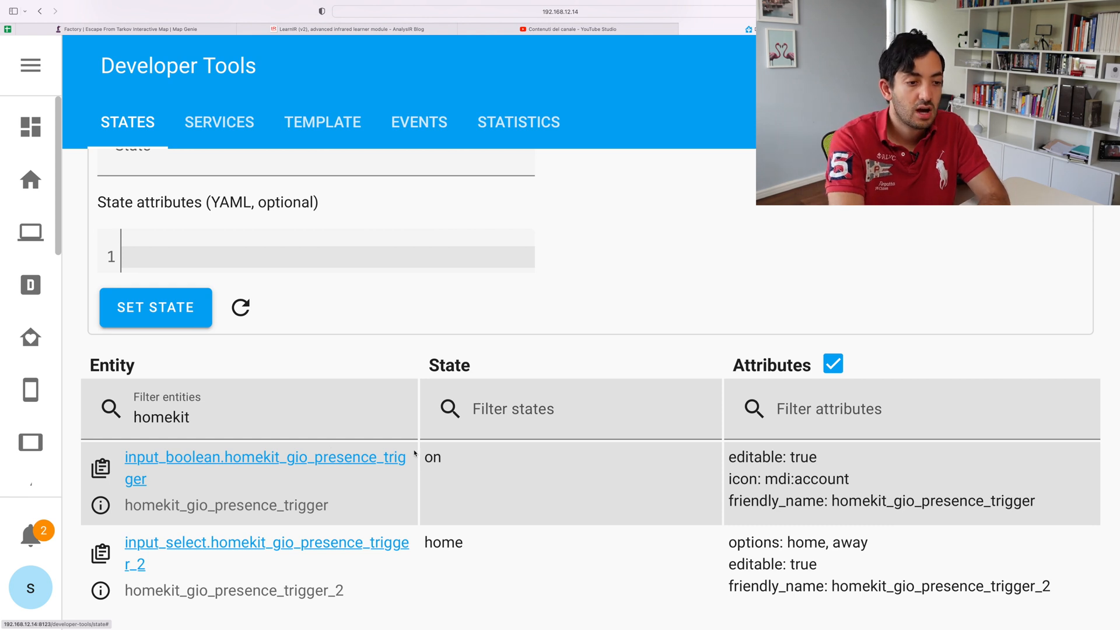
Step: From Configuration > Automations & Scenes > Helpers, open Add Helper and browse the types
{"action": "double_click", "coordinate": [826, 542]}
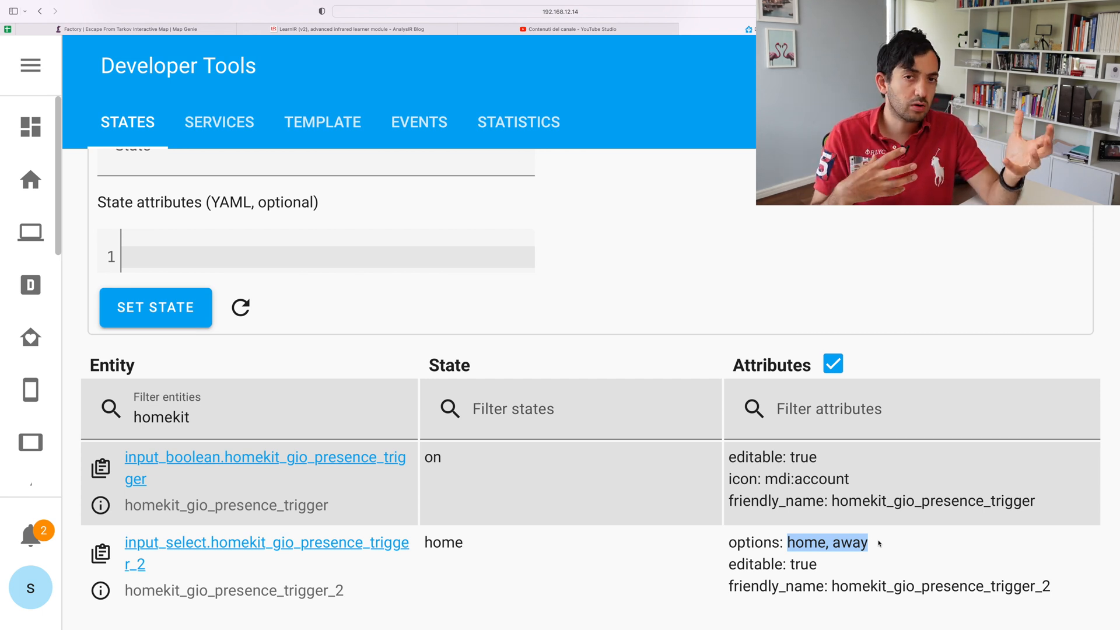
{"action": "mouse_move", "coordinate": [30, 442]}
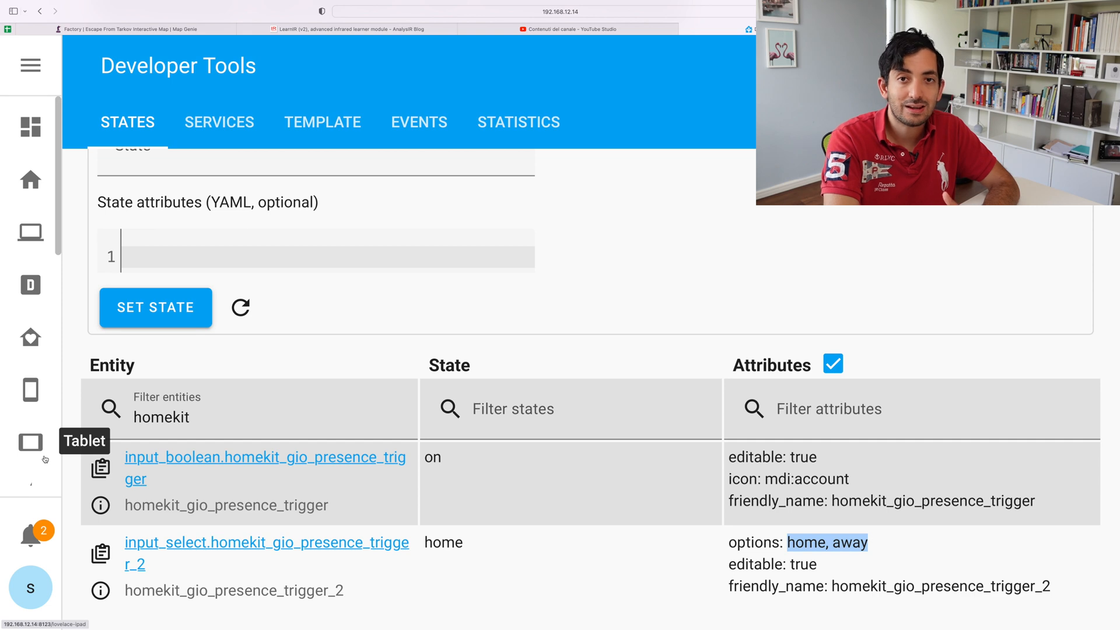
{"action": "left_click", "coordinate": [30, 454]}
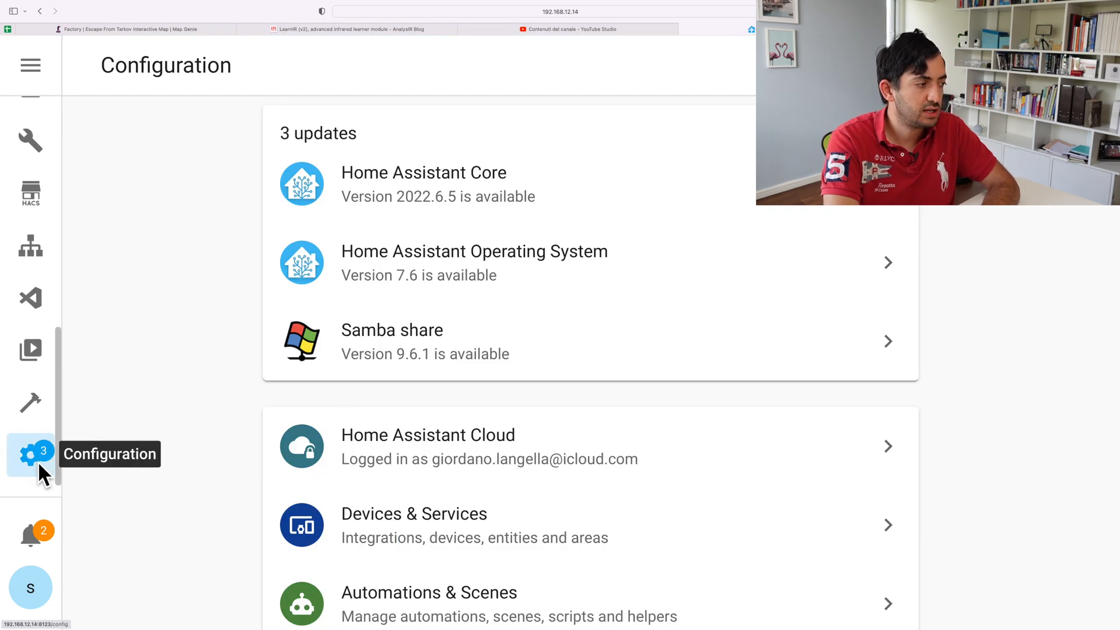
{"action": "scroll", "scroll_direction": "down", "scroll_amount": 3}
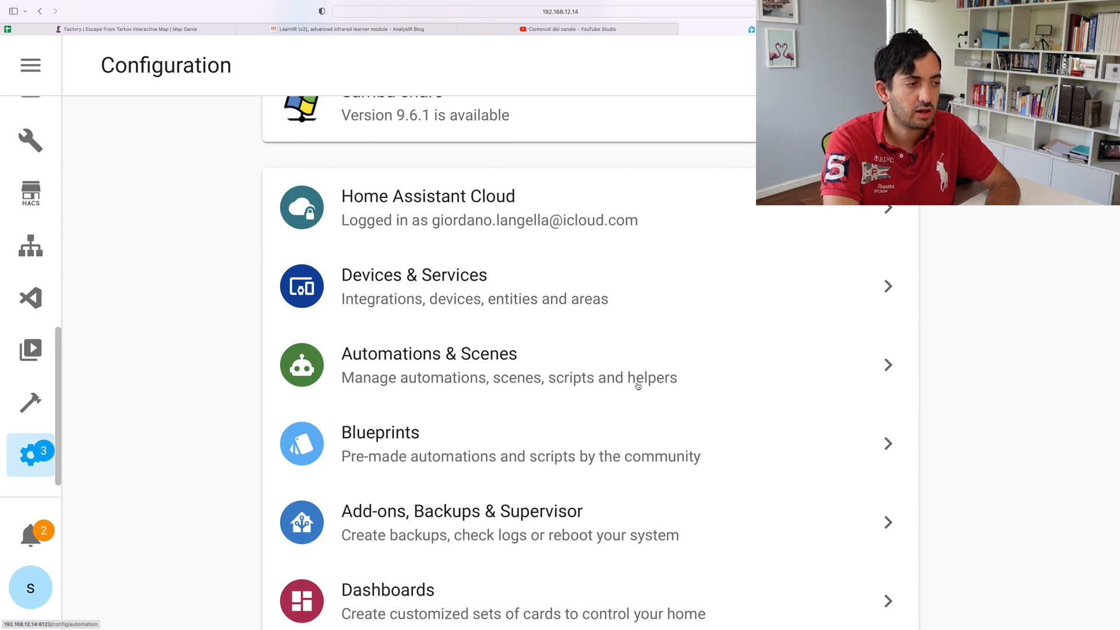
{"action": "left_click", "coordinate": [429, 364]}
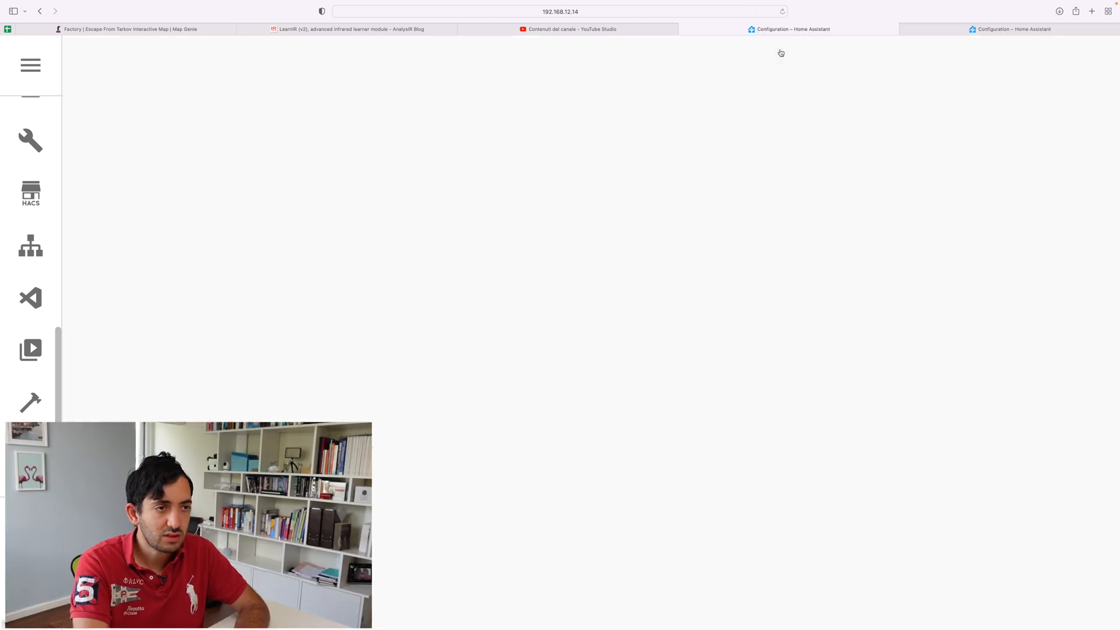
{"action": "left_click", "coordinate": [1016, 586]}
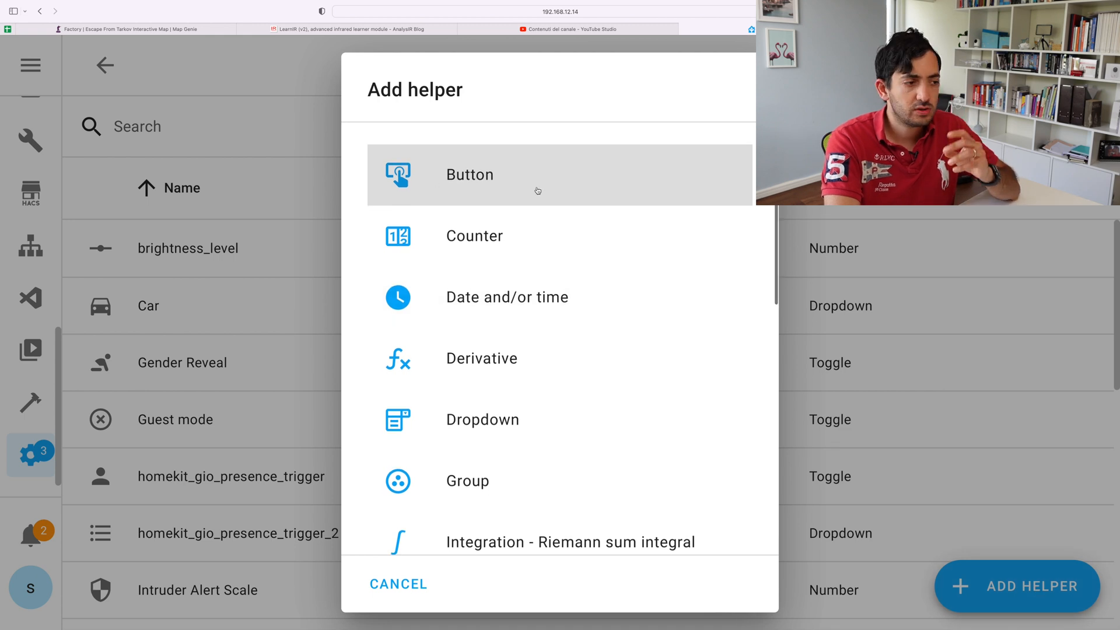
{"action": "scroll", "scroll_direction": "down", "scroll_amount": 3}
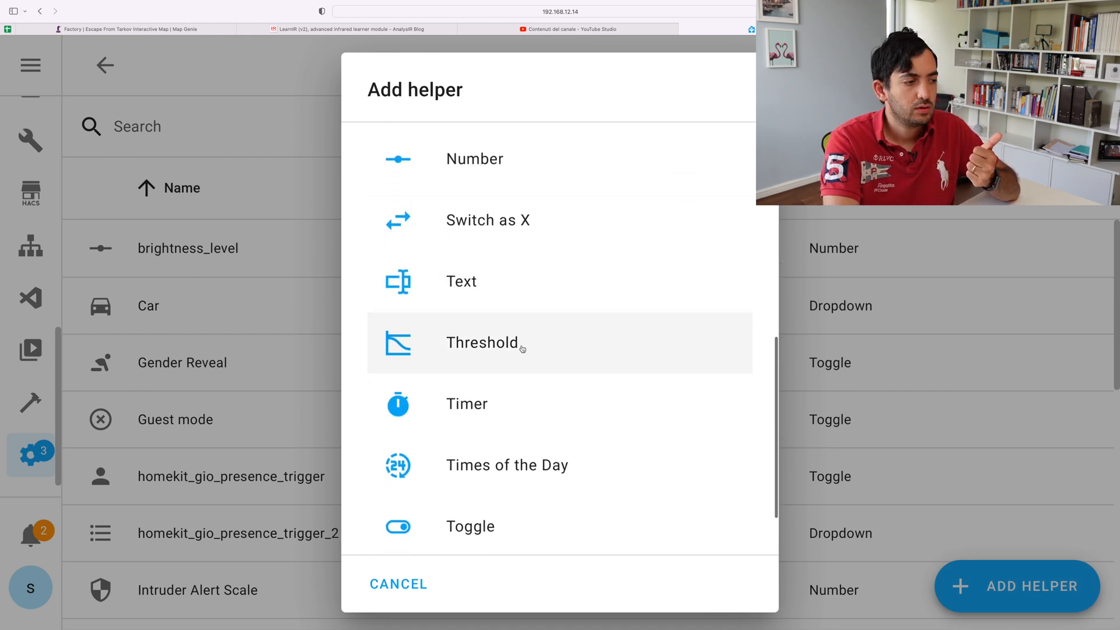
{"action": "scroll", "scroll_direction": "down", "scroll_amount": 3}
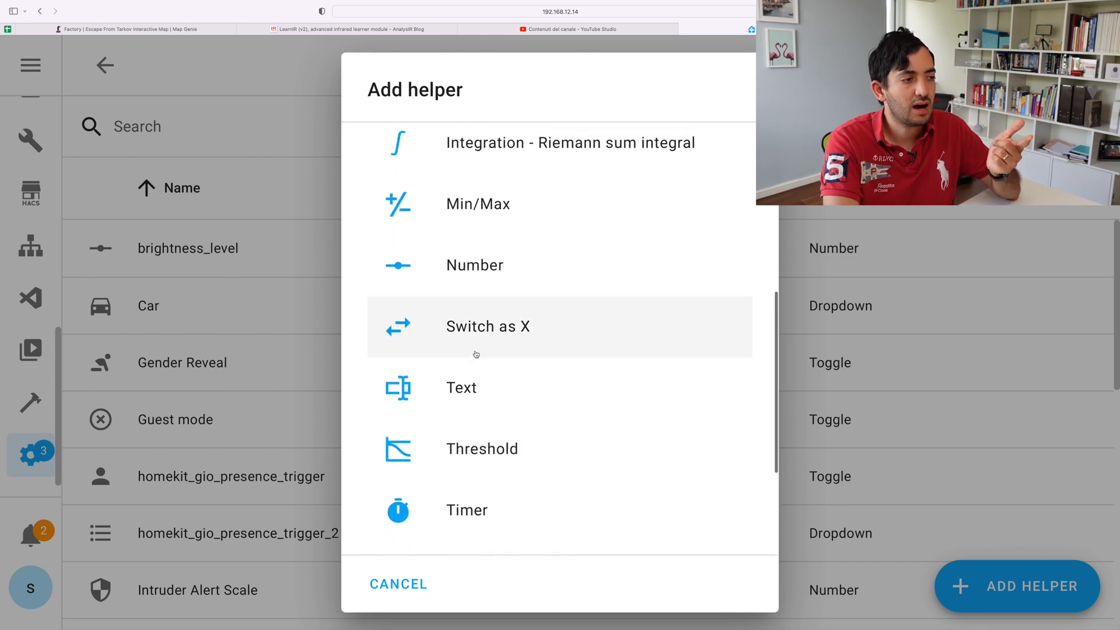
{"action": "scroll", "scroll_direction": "up", "scroll_amount": 3}
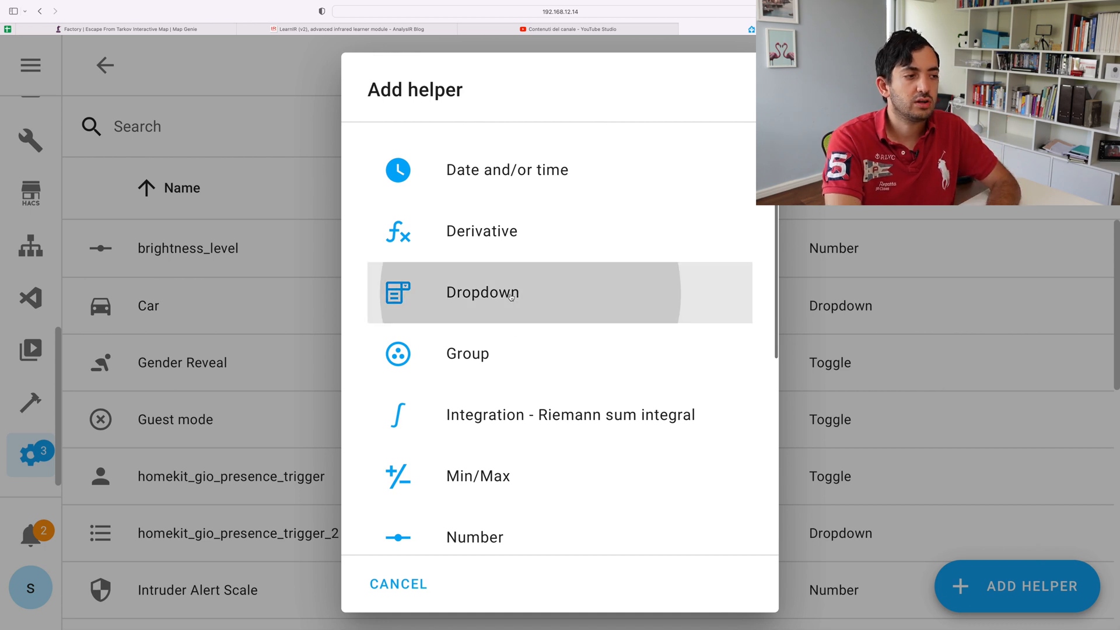
Step: Start a Dropdown helper, add the option 'test', then discard it without creating
{"action": "left_click", "coordinate": [482, 293]}
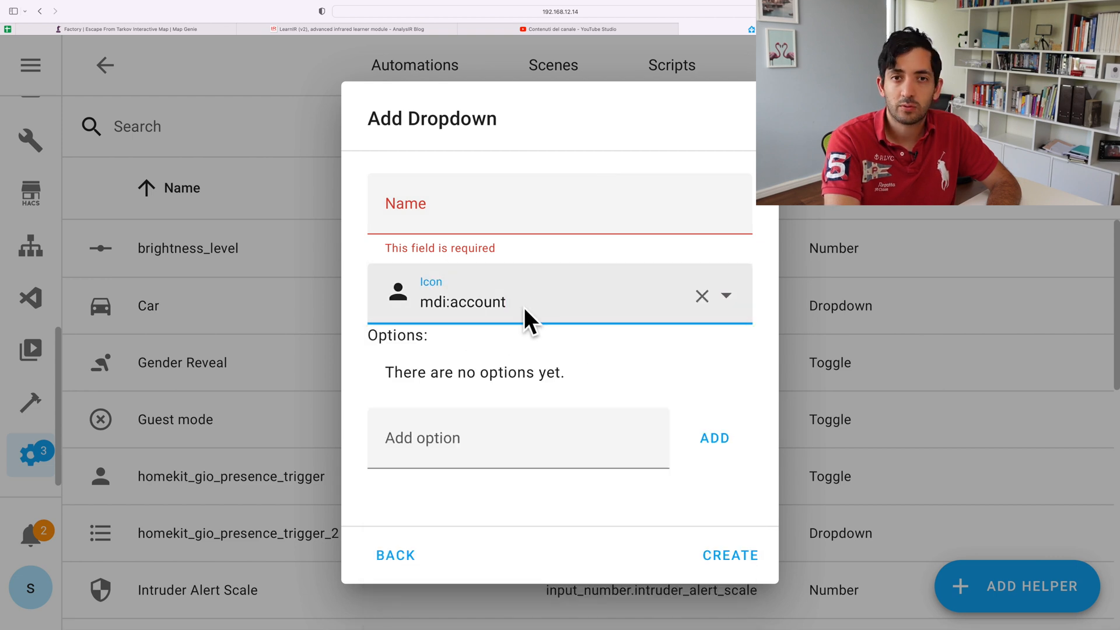
{"action": "left_click", "coordinate": [500, 437]}
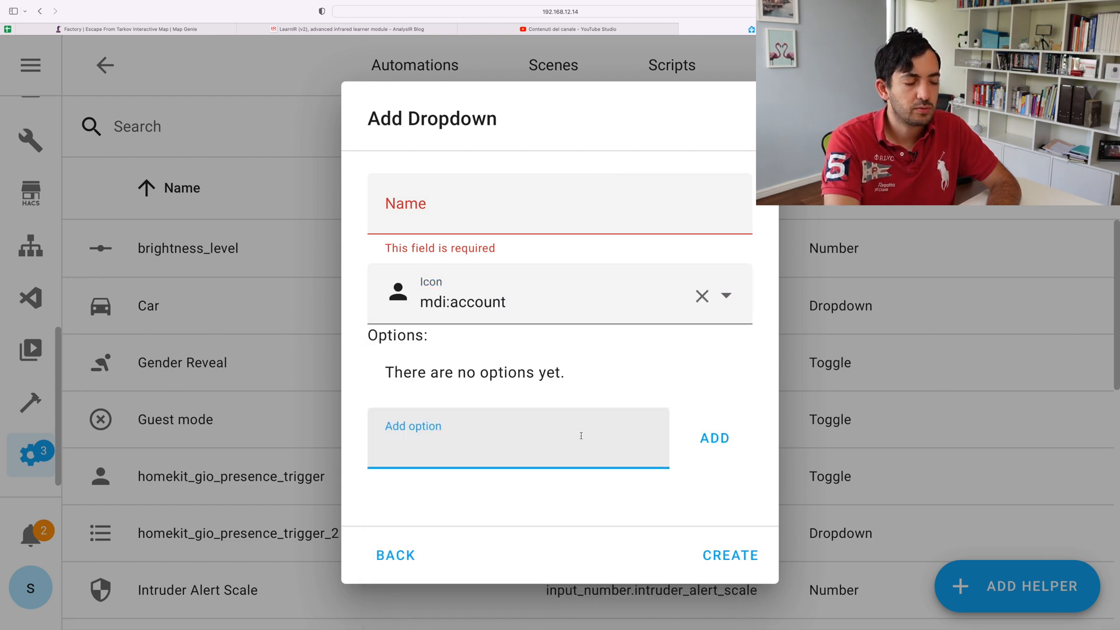
{"action": "type", "text": "test"}
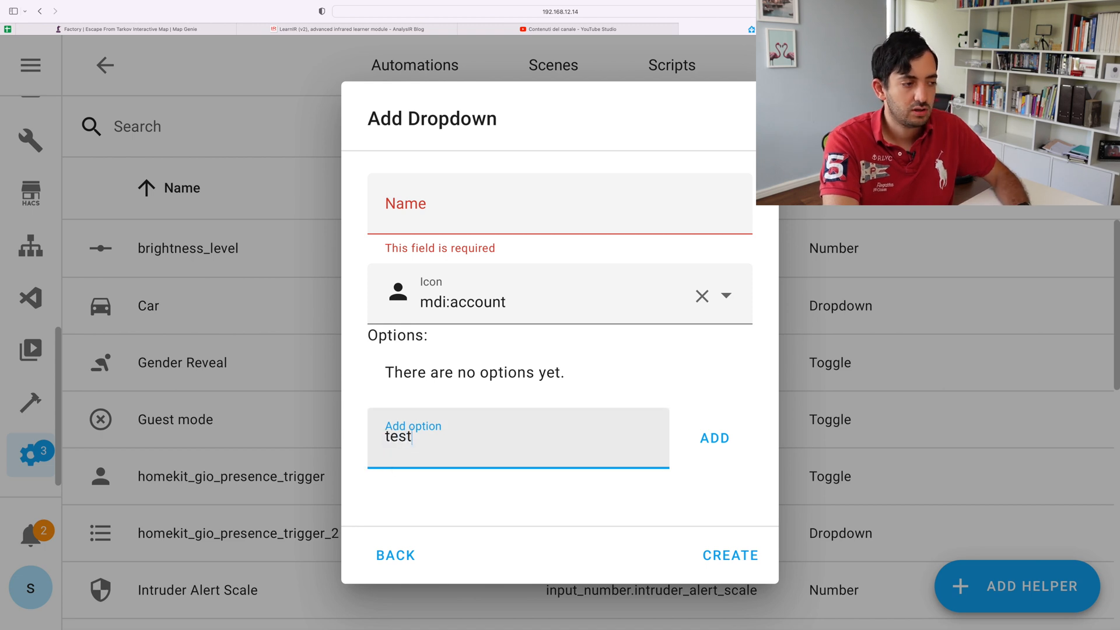
{"action": "left_click", "coordinate": [713, 438]}
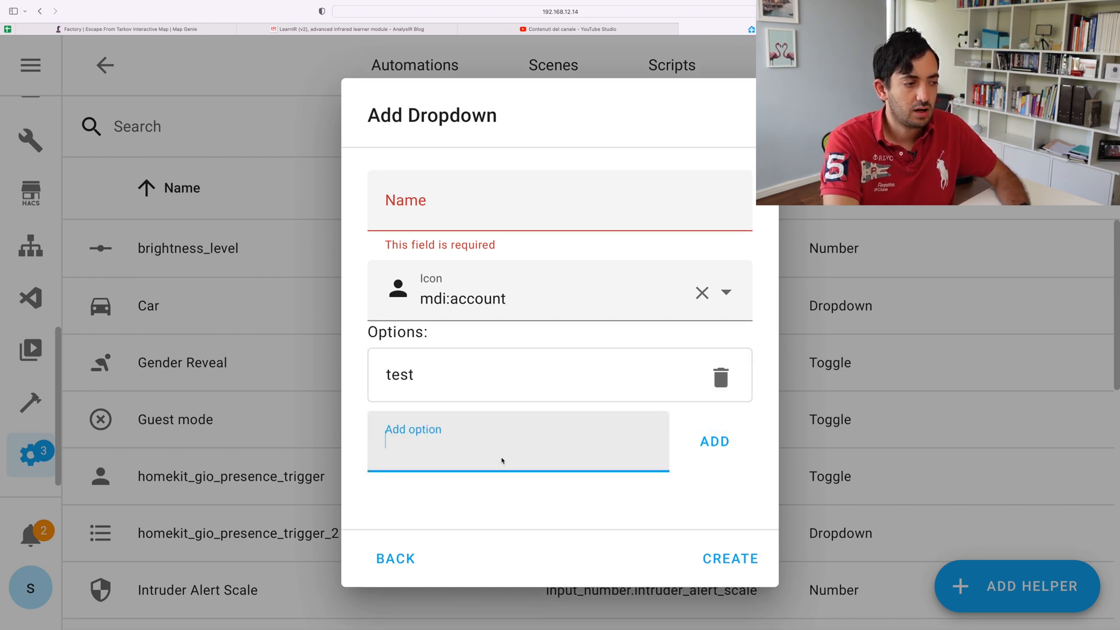
{"action": "left_click", "coordinate": [713, 441]}
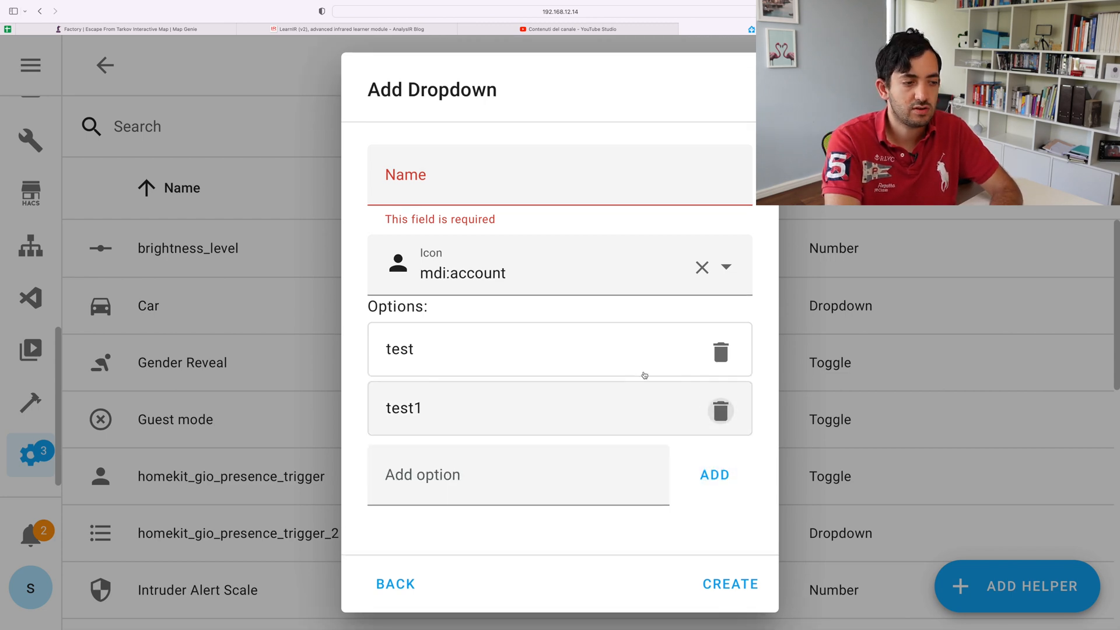
{"action": "left_click", "coordinate": [719, 410]}
{"action": "type", "text": "ho"}
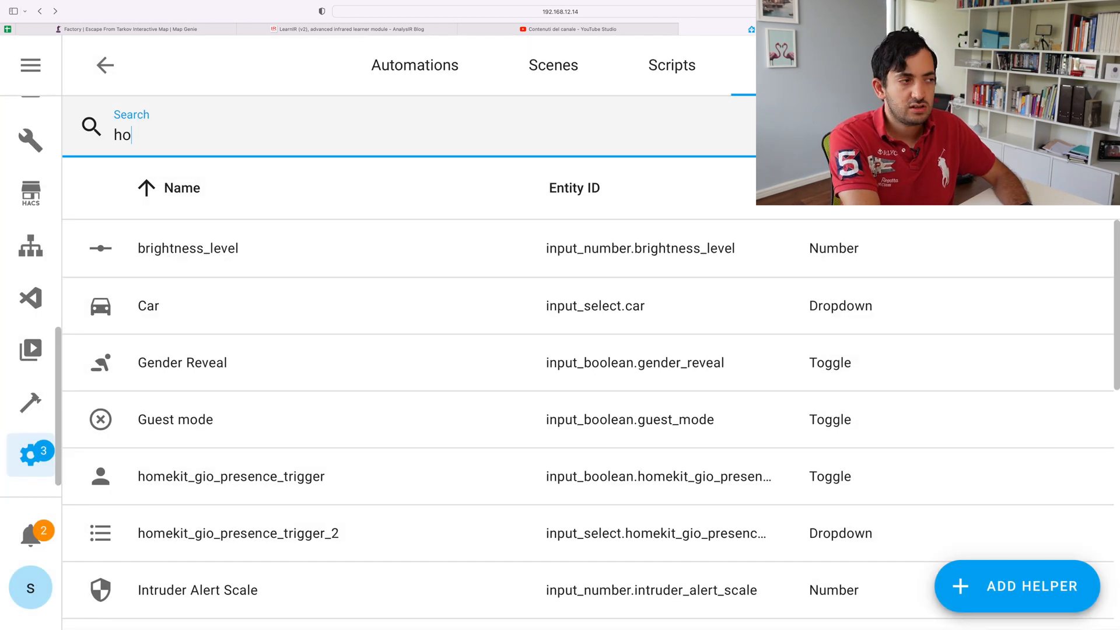
Step: Filter helpers for 'homekit' and review homekit_gio_presence_trigger_2's home and away options
{"action": "type", "text": "meki"}
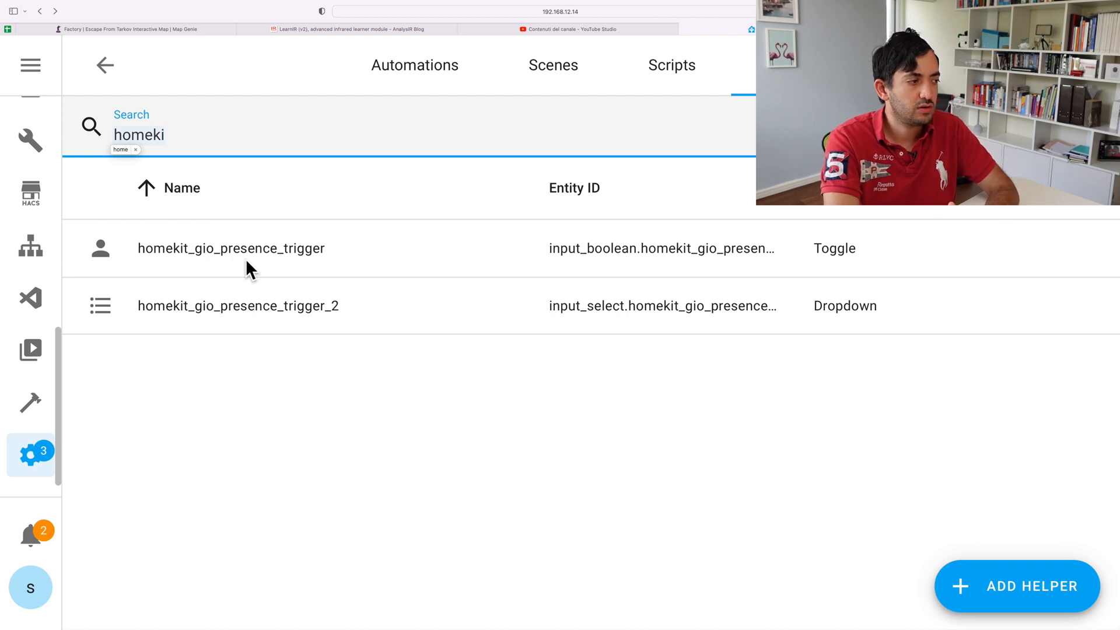
{"action": "left_click", "coordinate": [238, 306]}
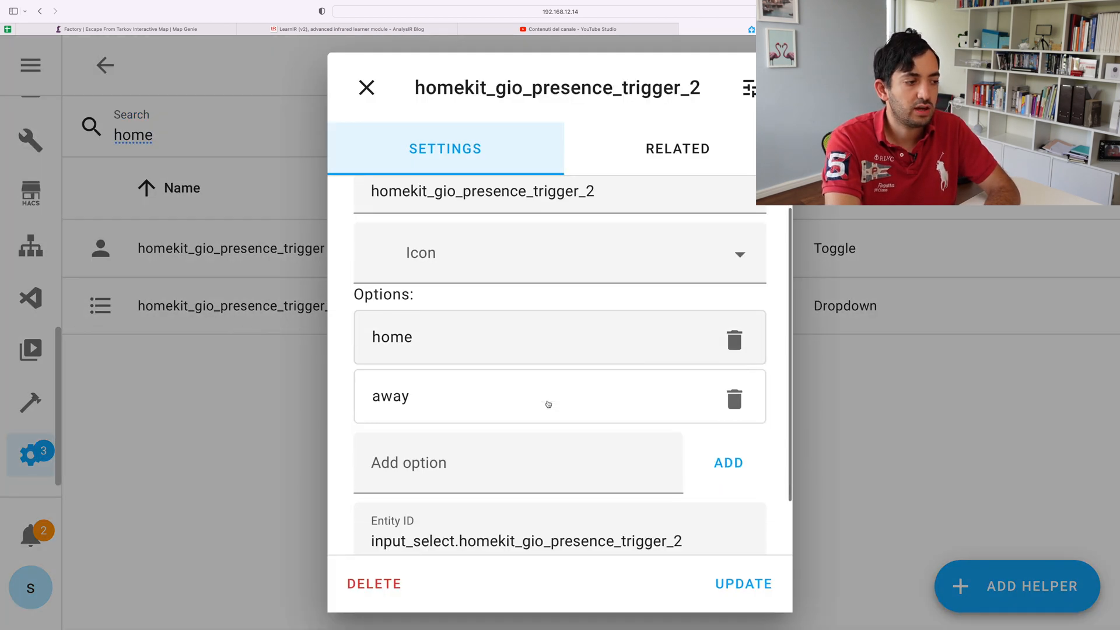
{"action": "scroll", "scroll_direction": "down", "scroll_amount": 3}
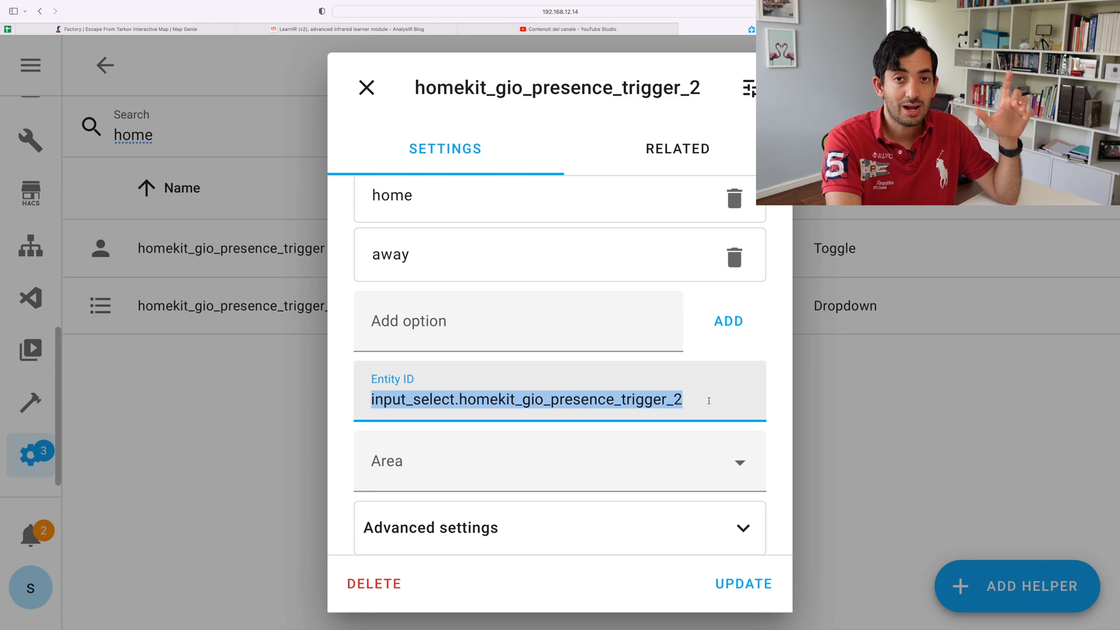
{"action": "left_click", "coordinate": [366, 87]}
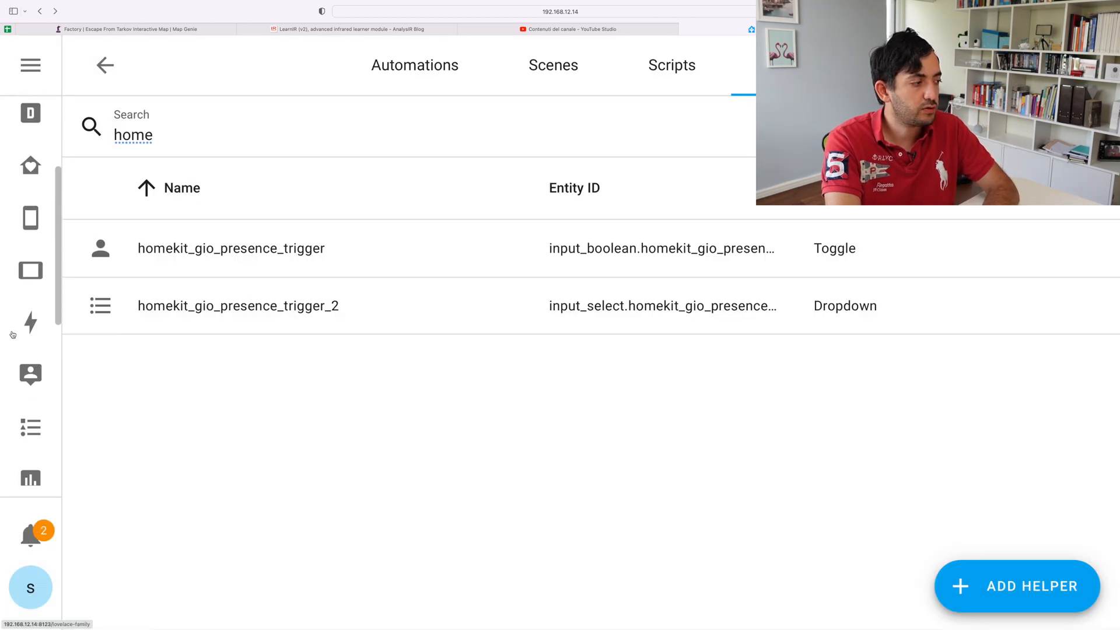
{"action": "scroll", "scroll_direction": "down", "scroll_amount": 3}
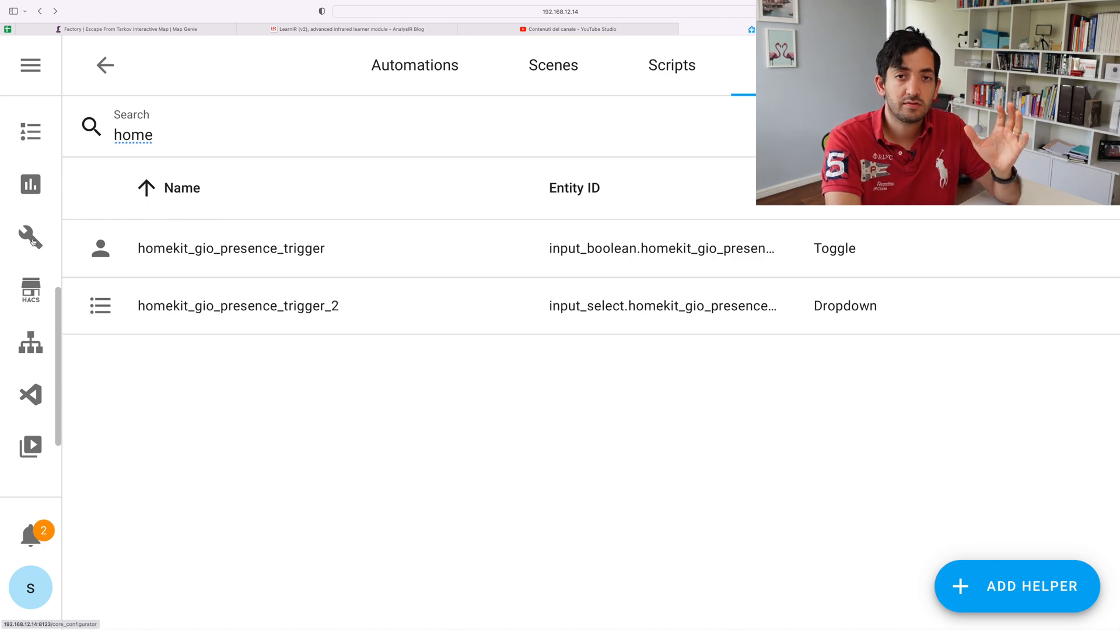
{"action": "left_click", "coordinate": [30, 237]}
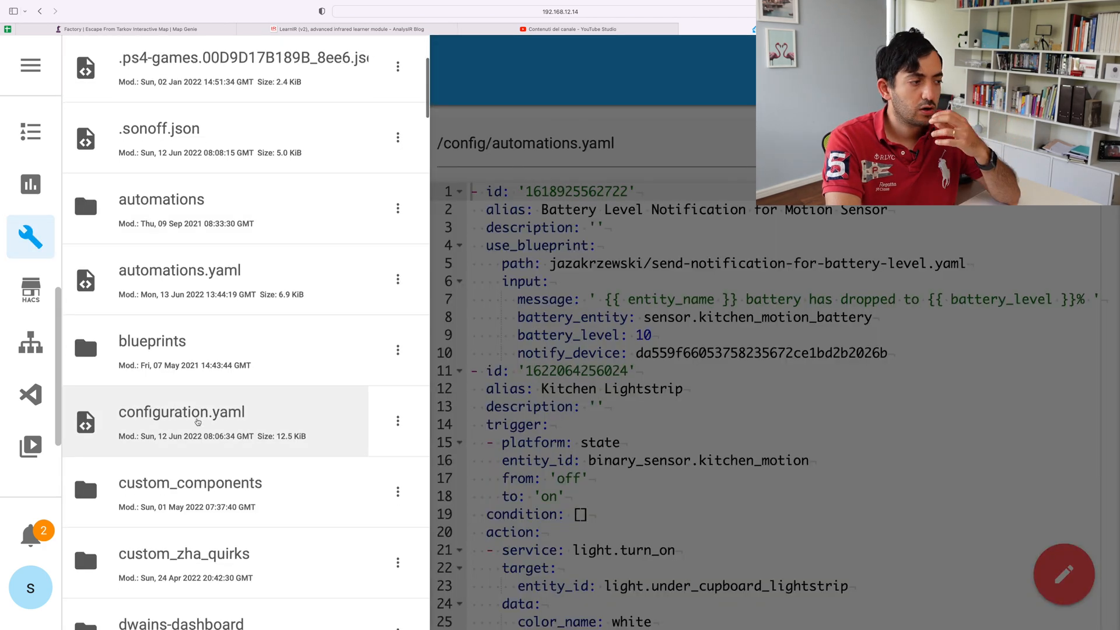
{"action": "left_click", "coordinate": [182, 410]}
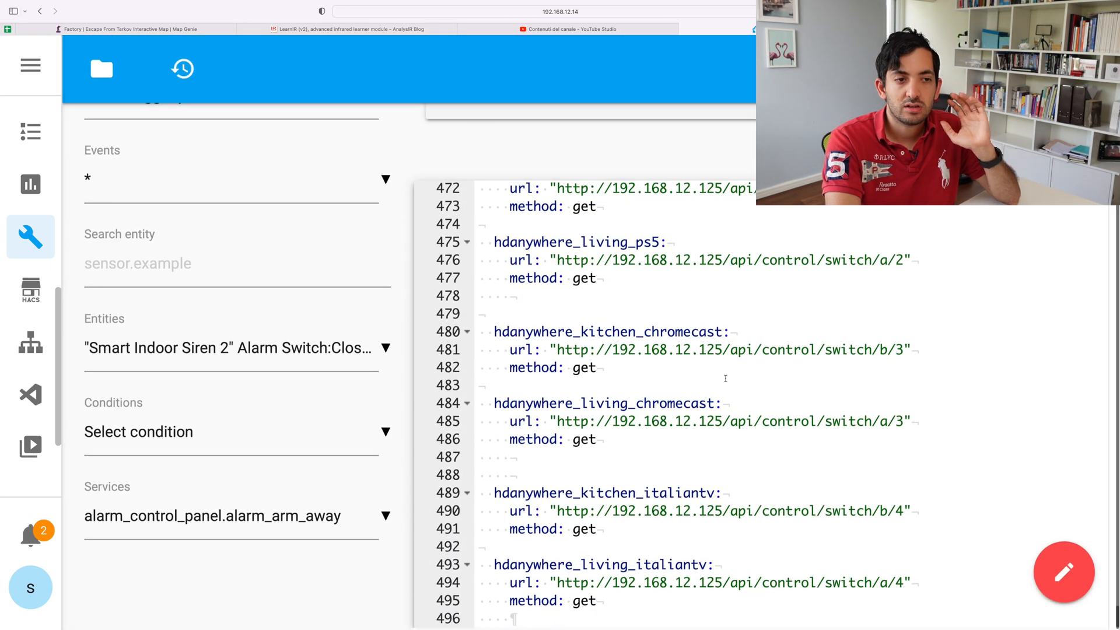
{"action": "scroll", "scroll_direction": "up", "scroll_amount": 3}
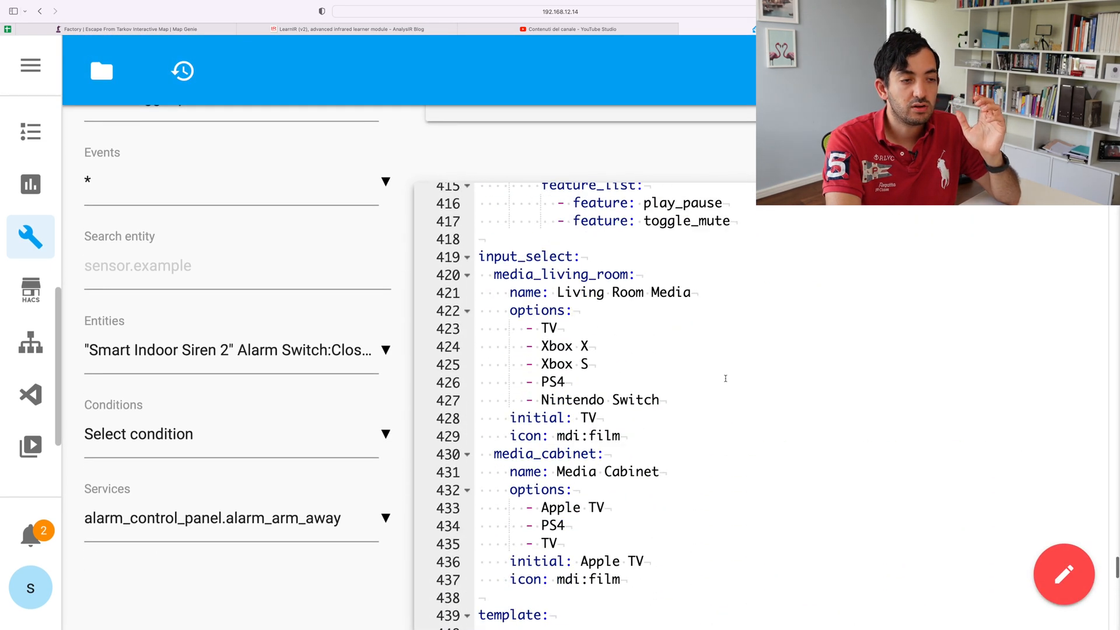
{"action": "scroll", "scroll_direction": "up", "scroll_amount": 3}
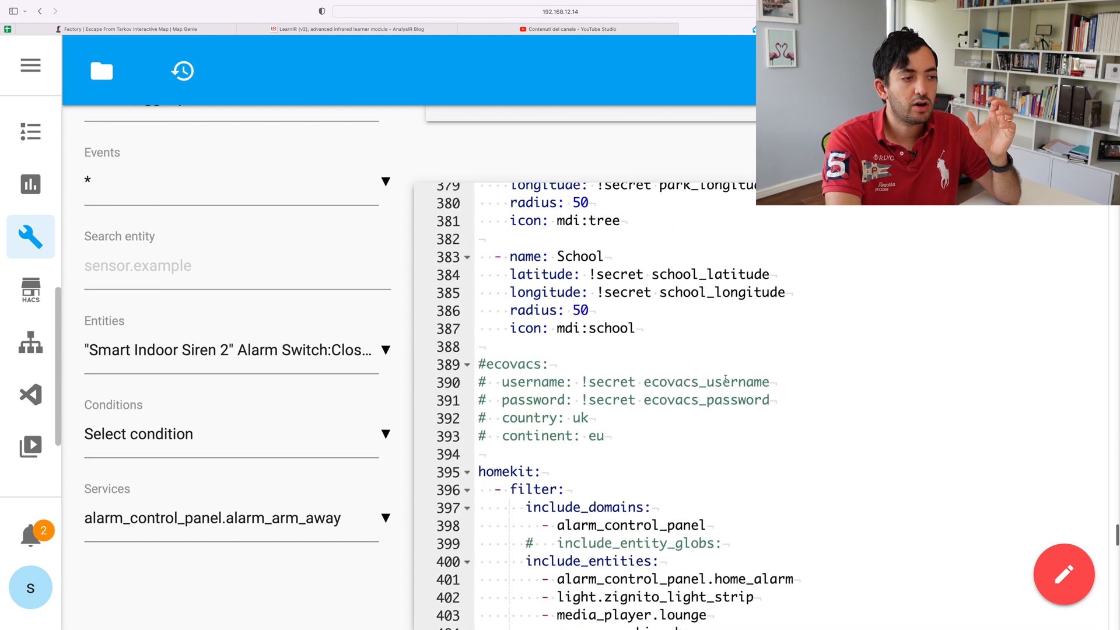
{"action": "scroll", "scroll_direction": "down", "scroll_amount": 3}
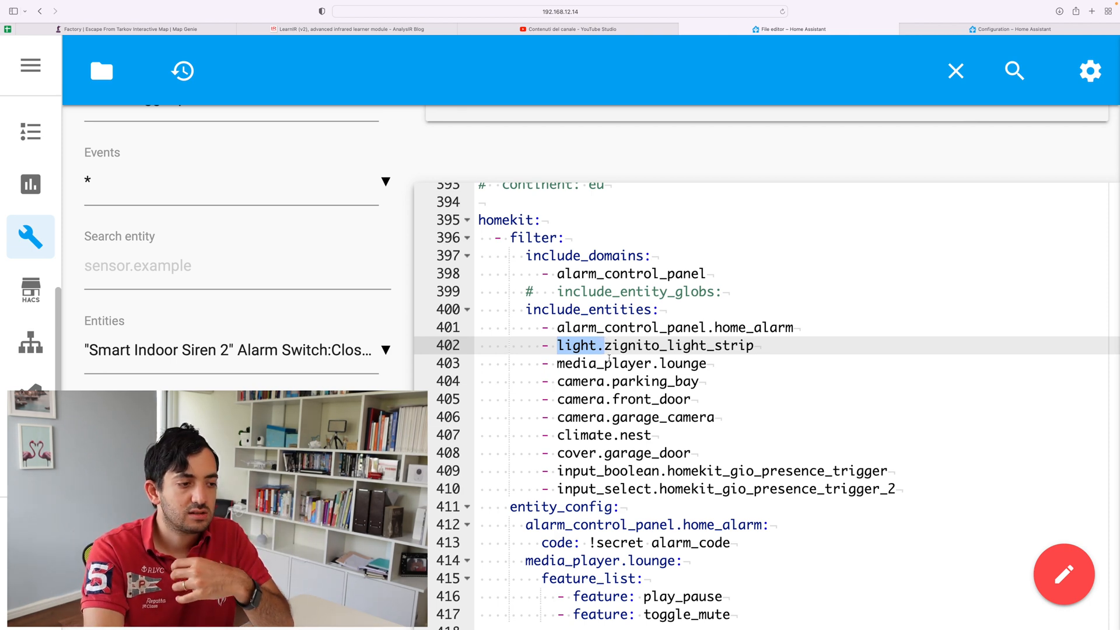
{"action": "scroll", "scroll_direction": "down", "scroll_amount": 3}
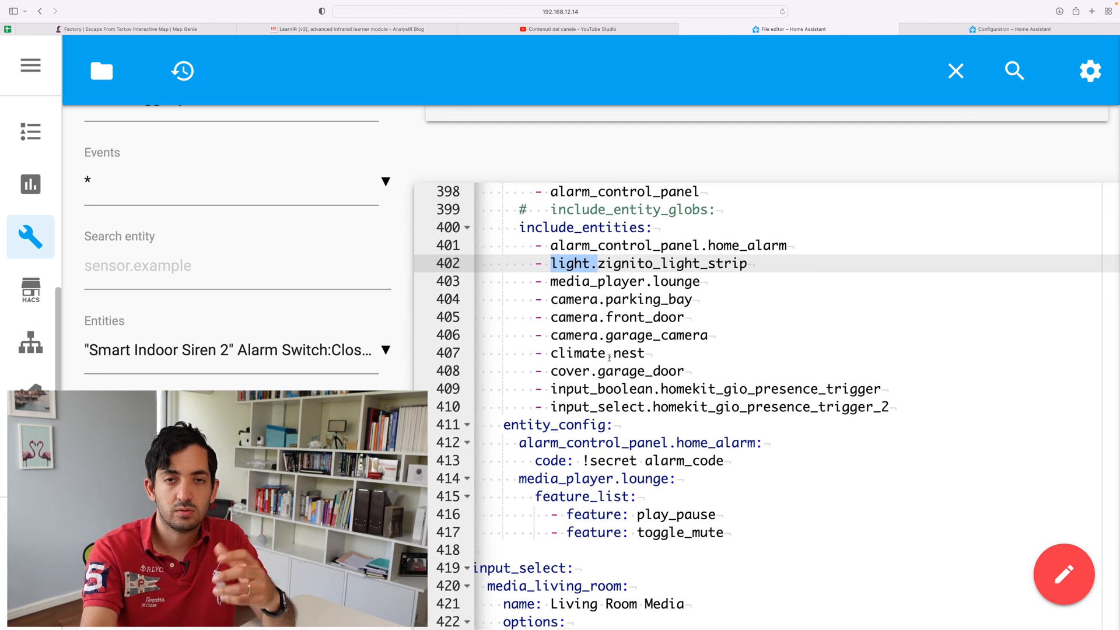
{"action": "scroll", "scroll_direction": "up", "scroll_amount": 3}
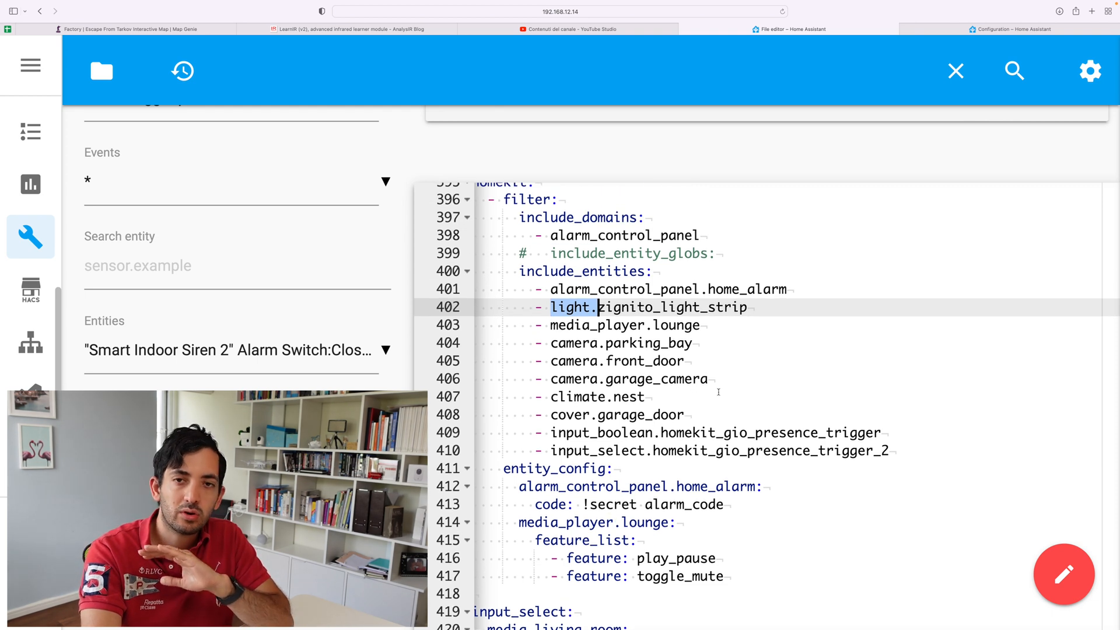
{"action": "left_click", "coordinate": [607, 397]}
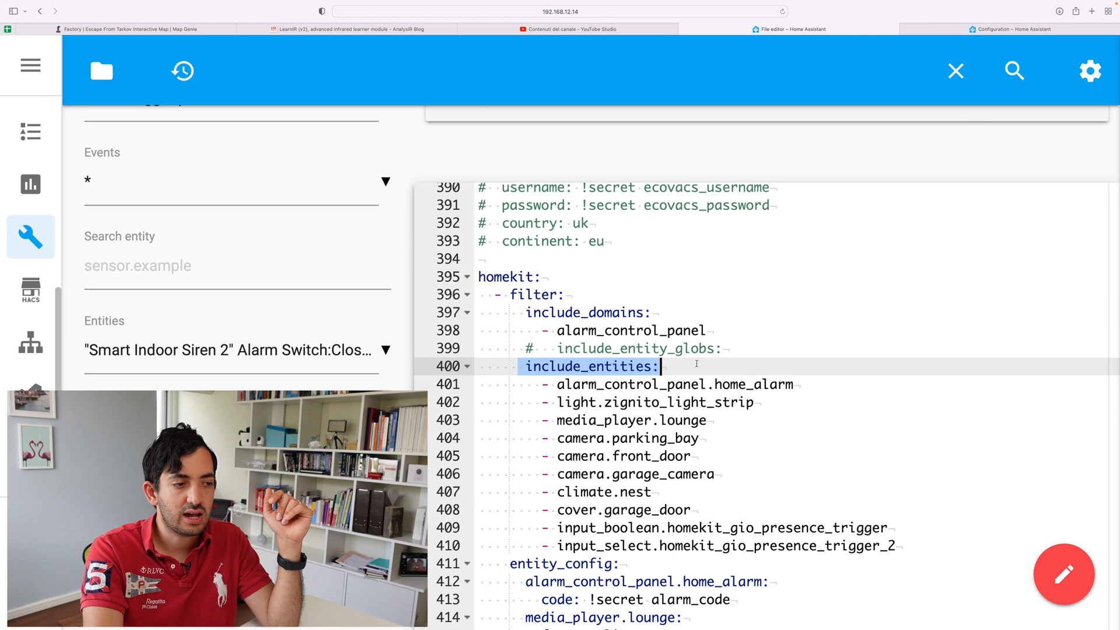
{"action": "scroll", "scroll_direction": "down", "scroll_amount": 3}
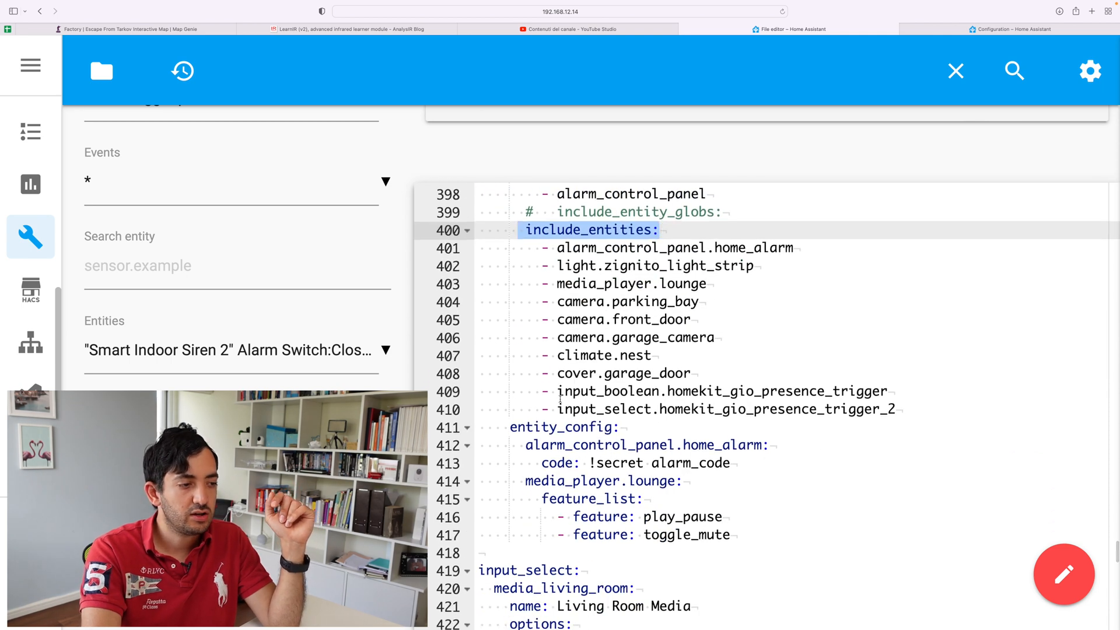
{"action": "left_click", "coordinate": [721, 410]}
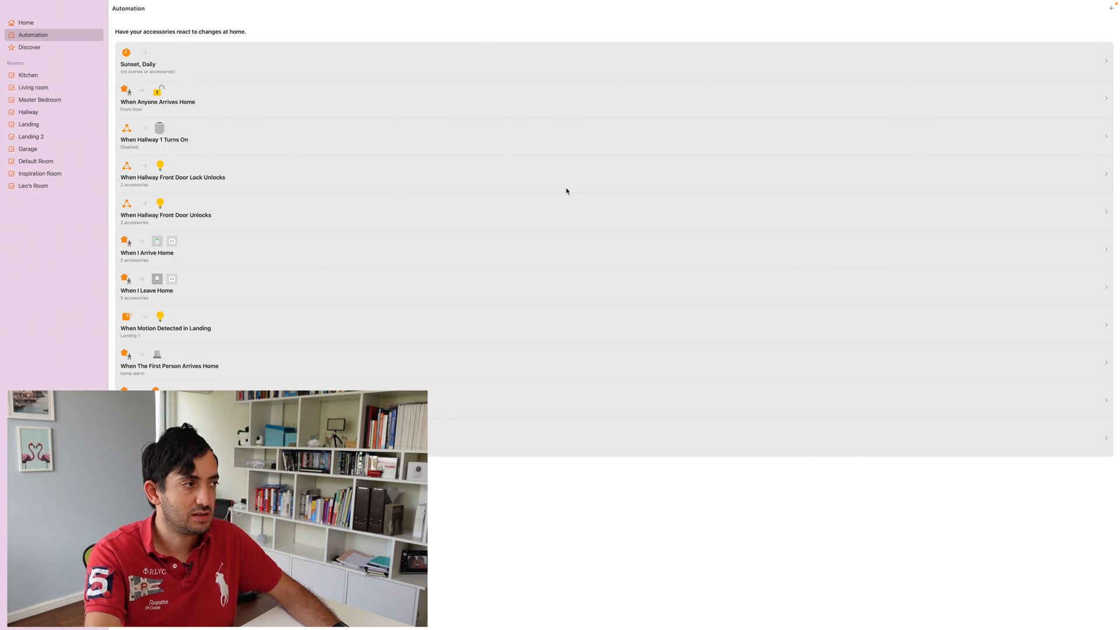
Step: Start a new Apple Home automation and browse the Events list
{"action": "left_click", "coordinate": [1110, 7]}
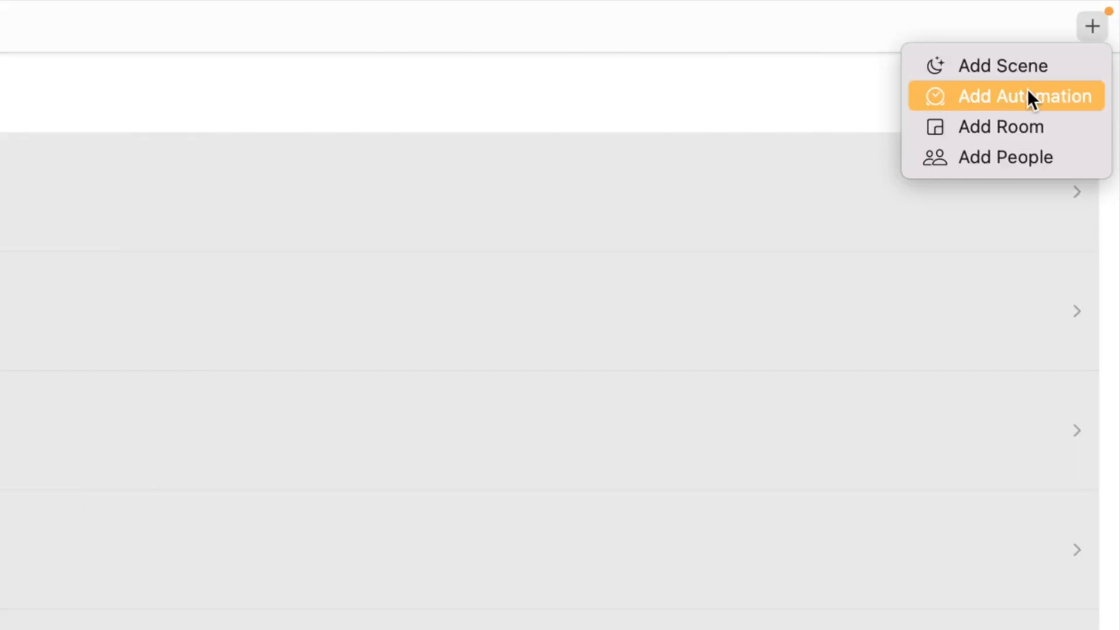
{"action": "left_click", "coordinate": [1006, 96]}
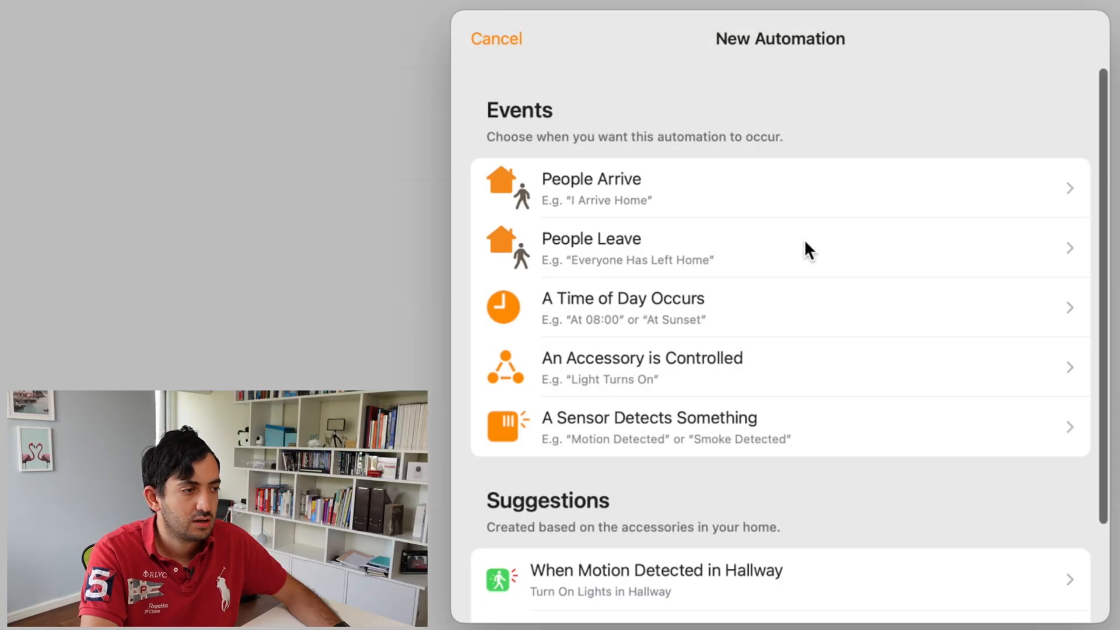
{"action": "mouse_move", "coordinate": [571, 204]}
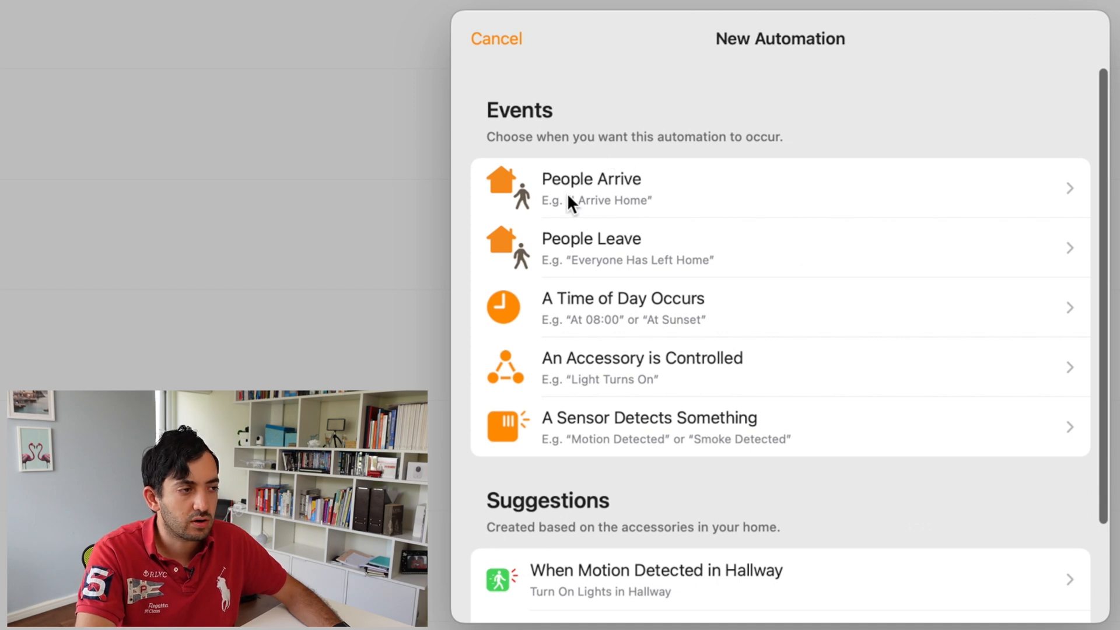
{"action": "mouse_move", "coordinate": [642, 214]}
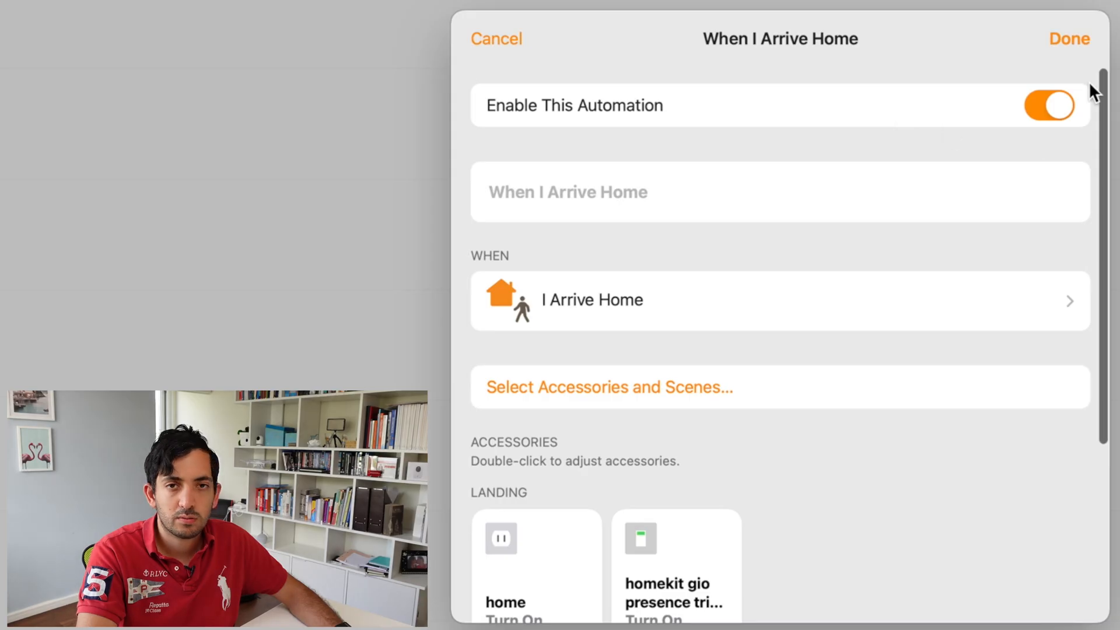
{"action": "scroll", "scroll_direction": "down", "scroll_amount": 3}
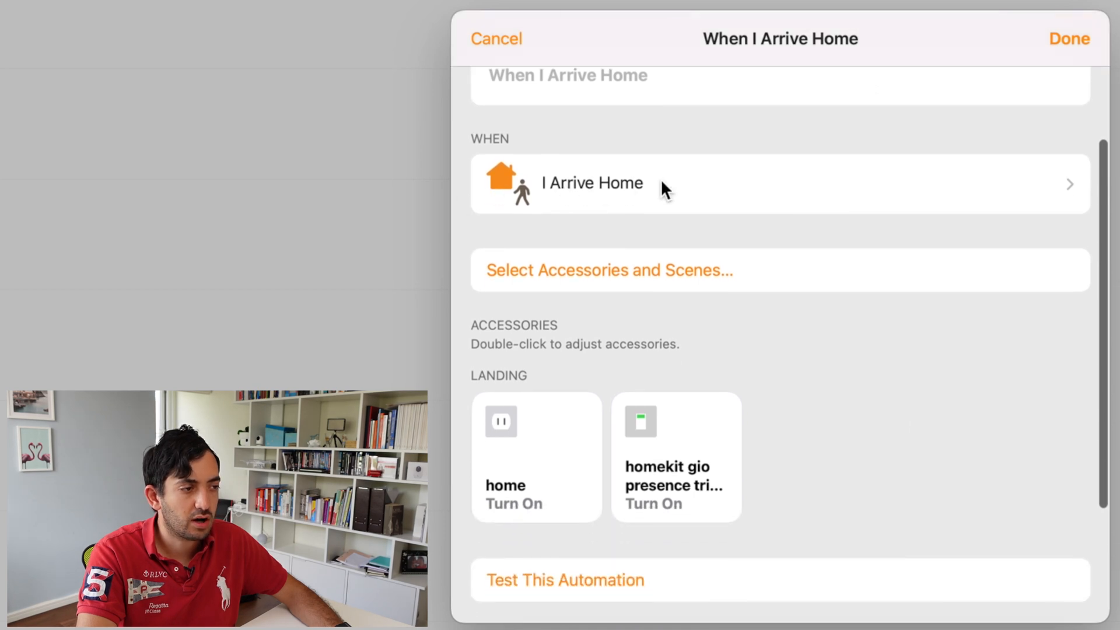
{"action": "scroll", "scroll_direction": "up", "scroll_amount": 3}
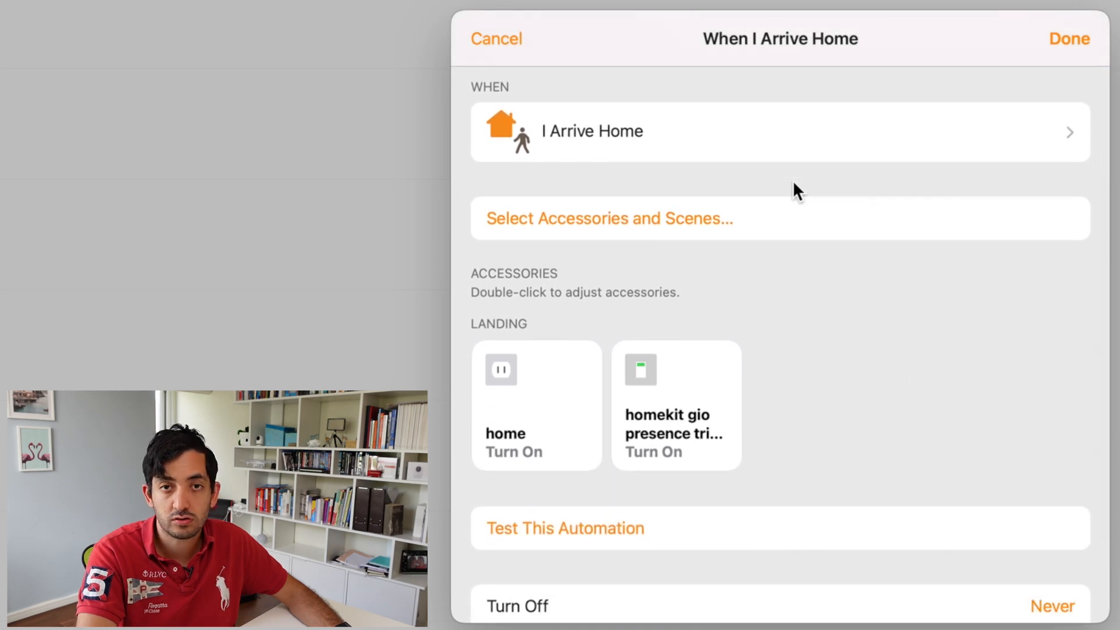
{"action": "scroll", "scroll_direction": "down", "scroll_amount": 3}
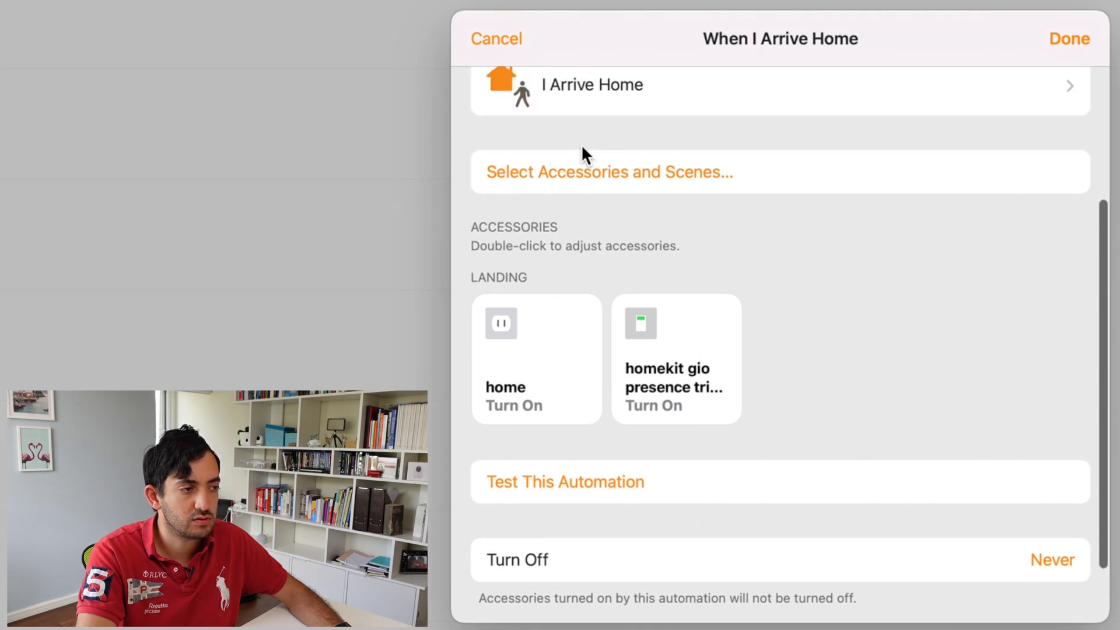
{"action": "mouse_move", "coordinate": [629, 198]}
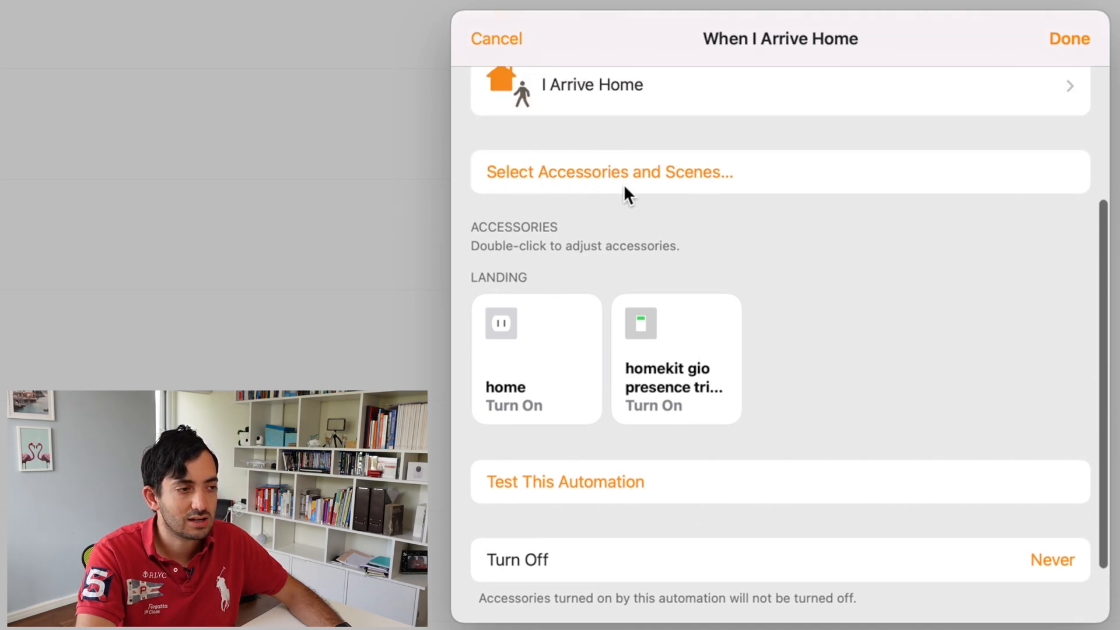
Step: Open the existing When I Arrive Home automation and review its accessories
{"action": "left_click", "coordinate": [607, 171]}
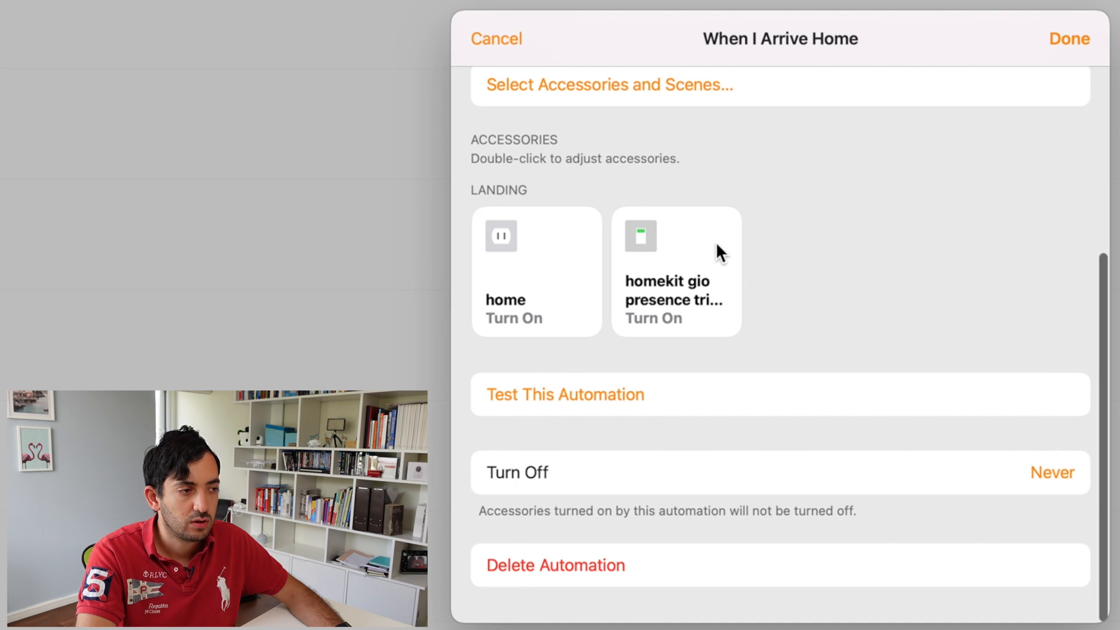
{"action": "mouse_move", "coordinate": [671, 303]}
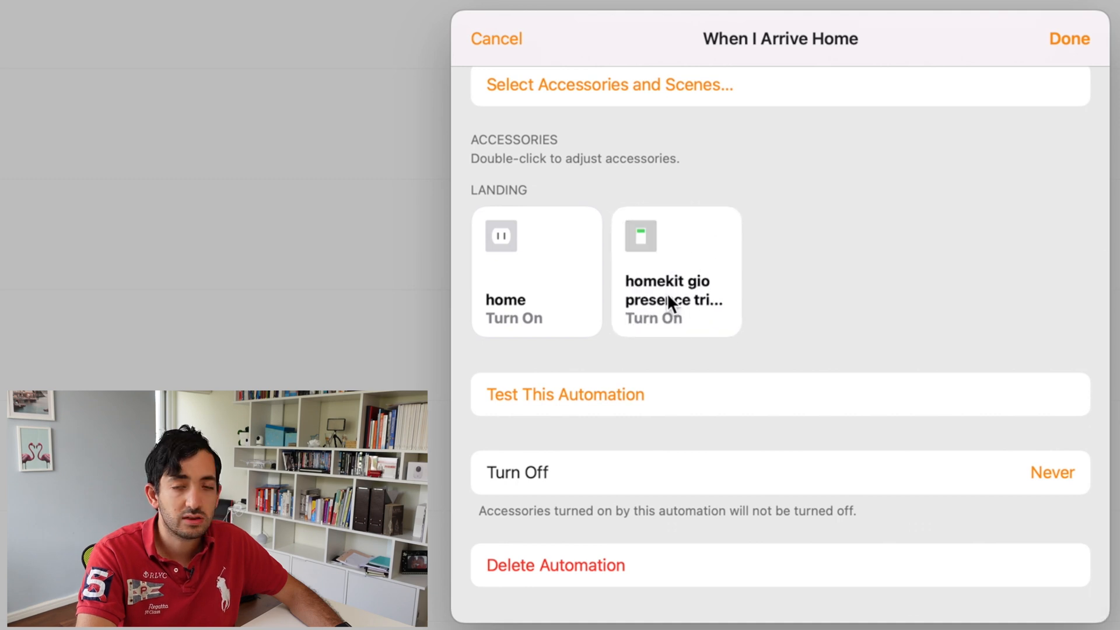
{"action": "mouse_move", "coordinate": [657, 246]}
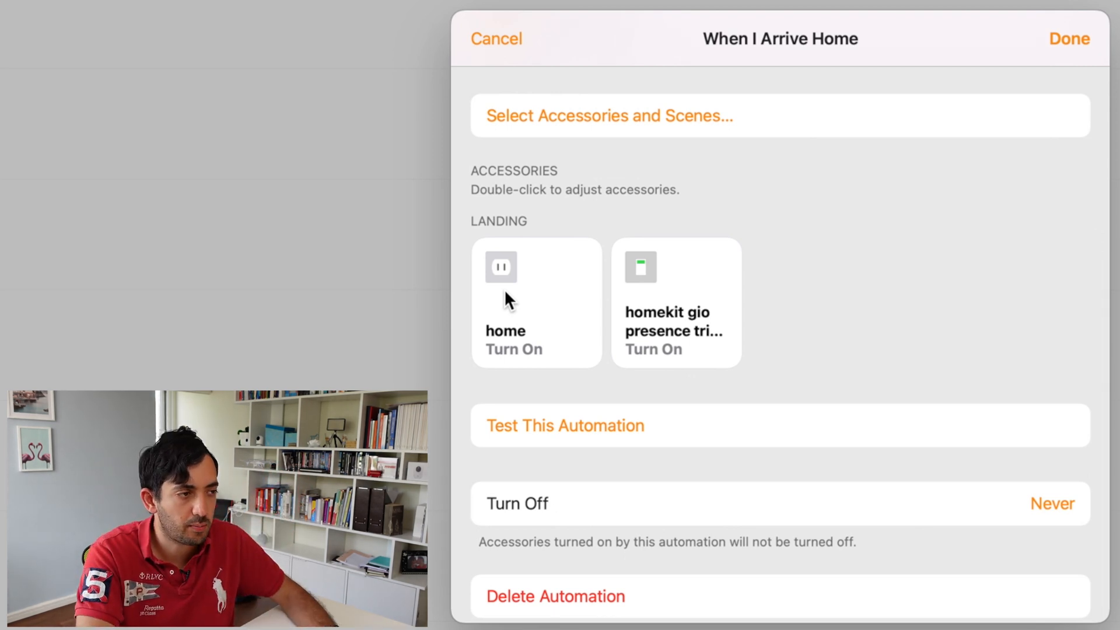
{"action": "scroll", "scroll_direction": "up", "scroll_amount": 3}
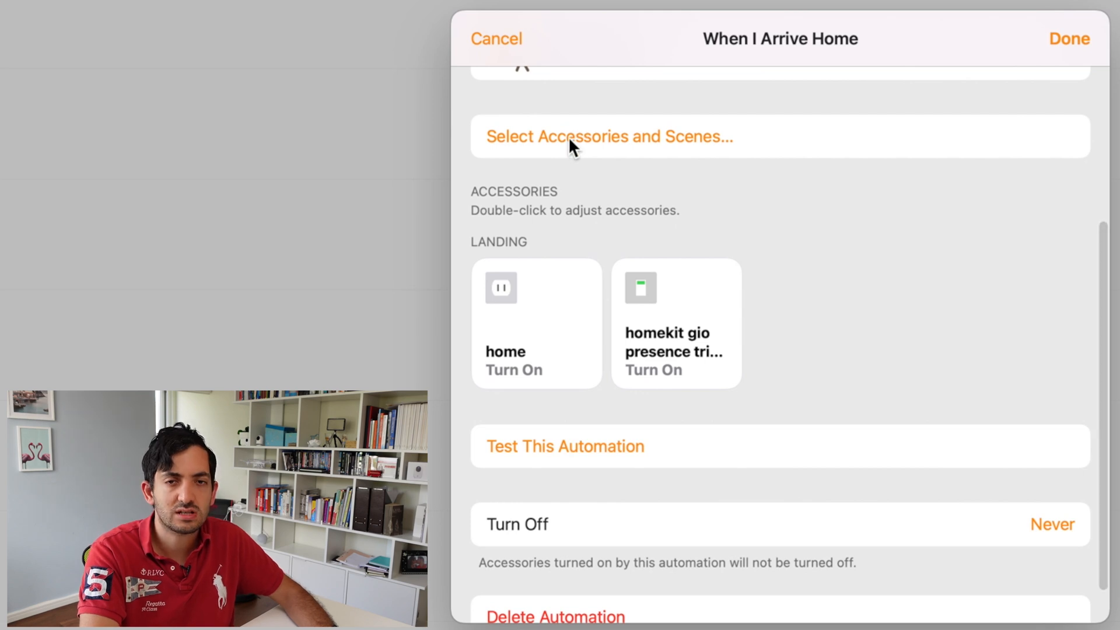
{"action": "mouse_move", "coordinate": [521, 364]}
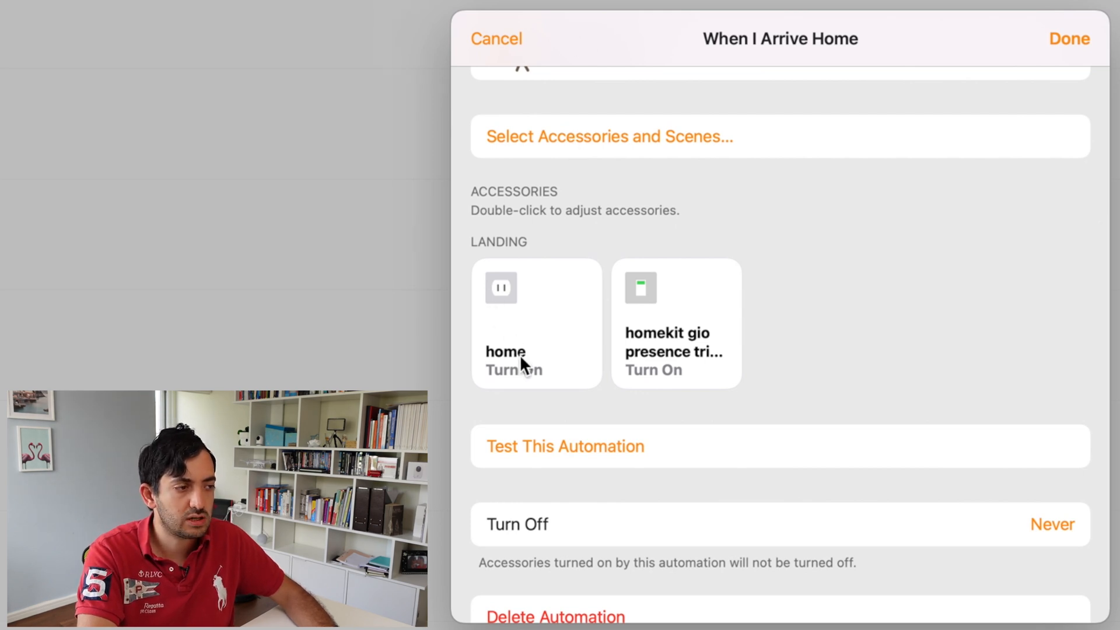
{"action": "mouse_move", "coordinate": [521, 328]}
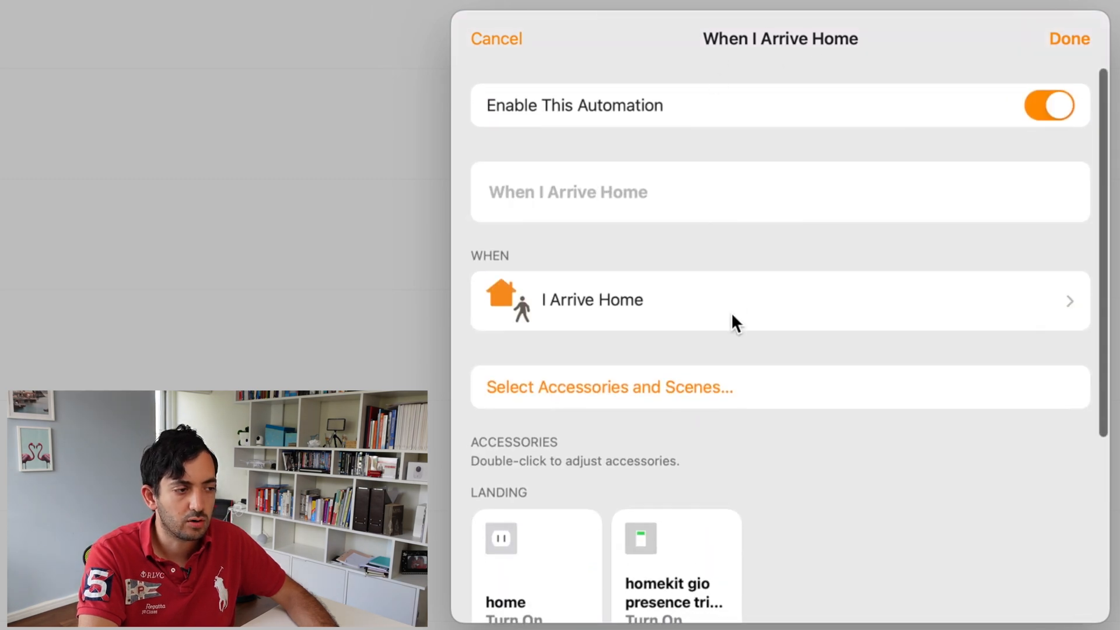
{"action": "scroll", "scroll_direction": "down", "scroll_amount": 3}
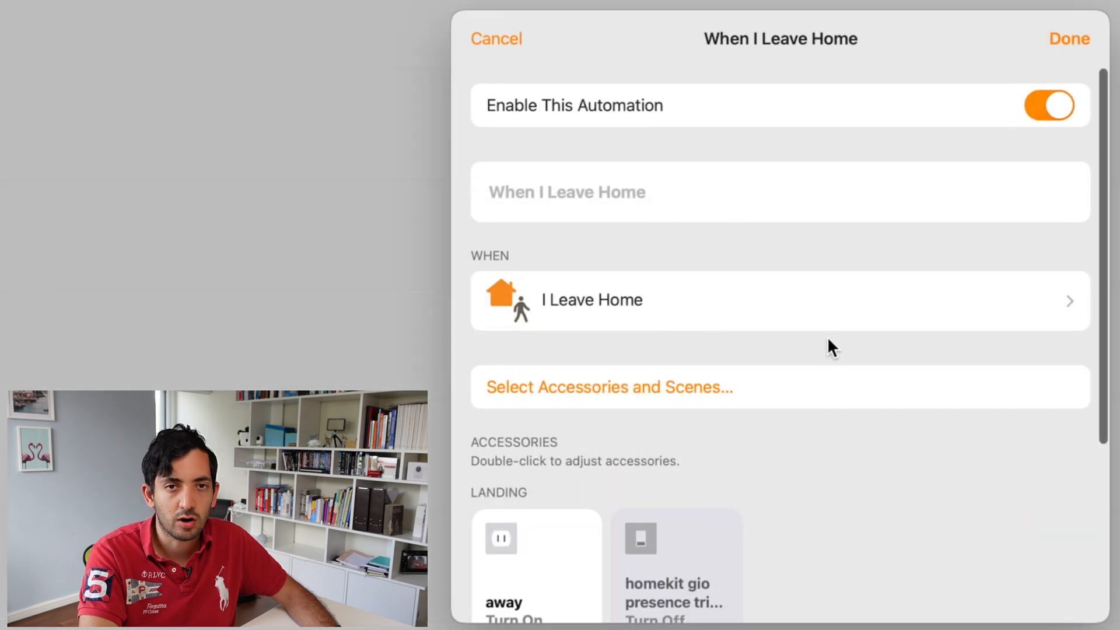
{"action": "mouse_move", "coordinate": [703, 233]}
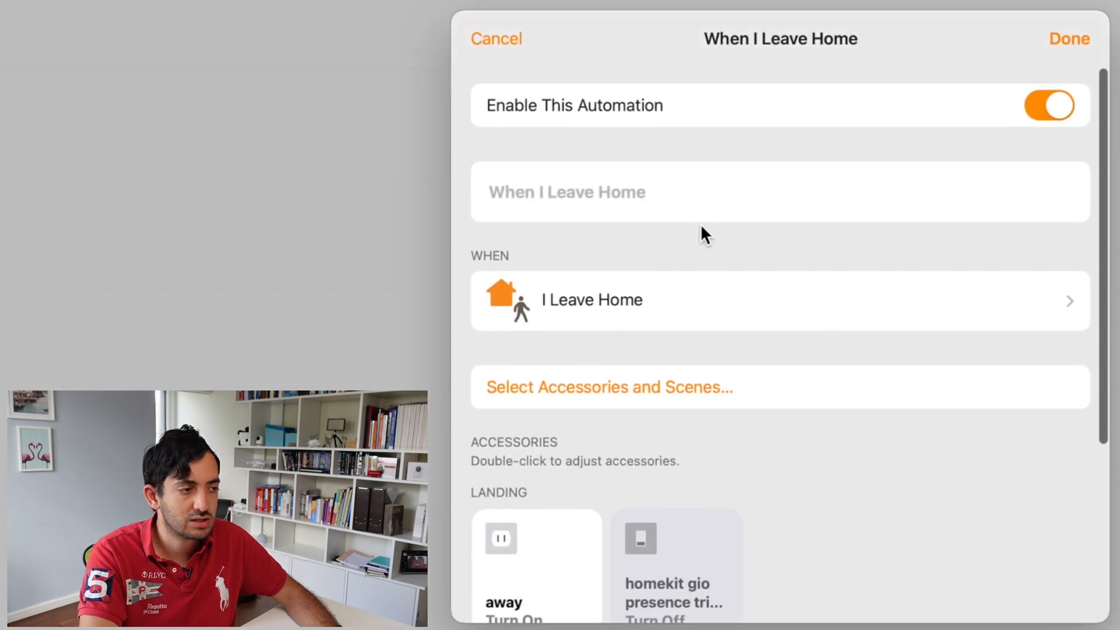
Step: Review When I Leave Home, which sets the presence trigger to away, and tap Done
{"action": "scroll", "scroll_direction": "down", "scroll_amount": 3}
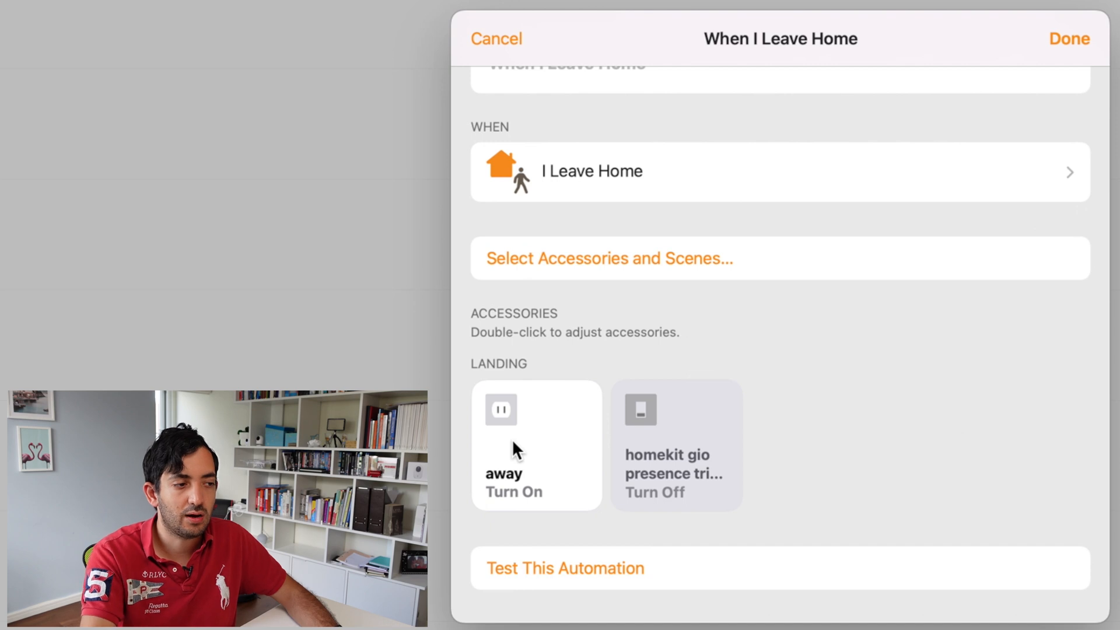
{"action": "mouse_move", "coordinate": [1098, 79]}
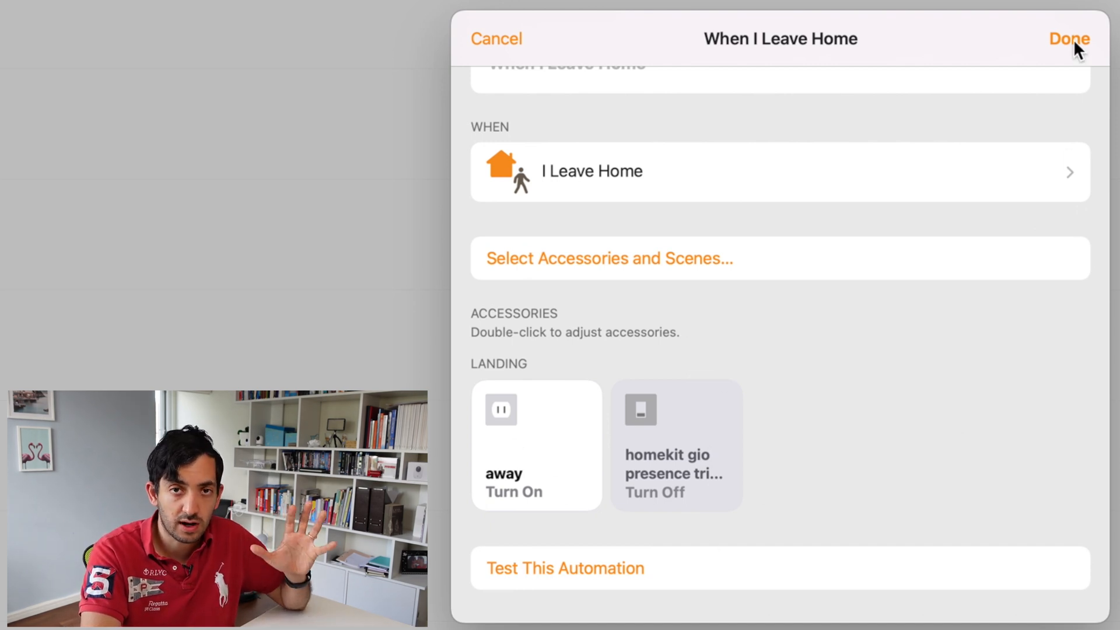
{"action": "left_click", "coordinate": [1068, 39]}
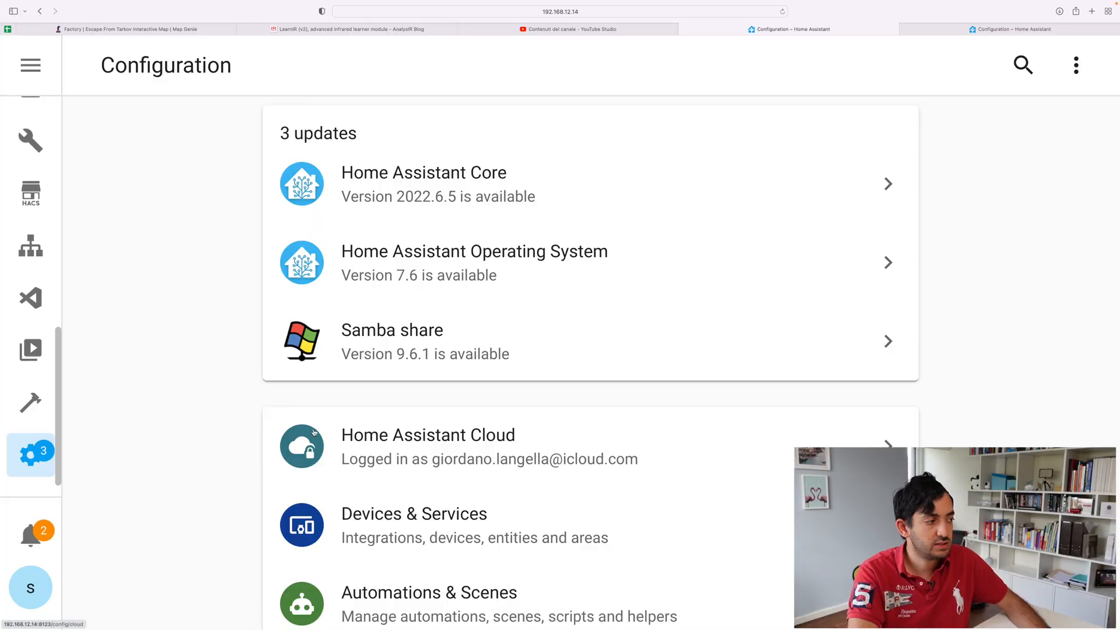
{"action": "mouse_move", "coordinate": [1007, 29]}
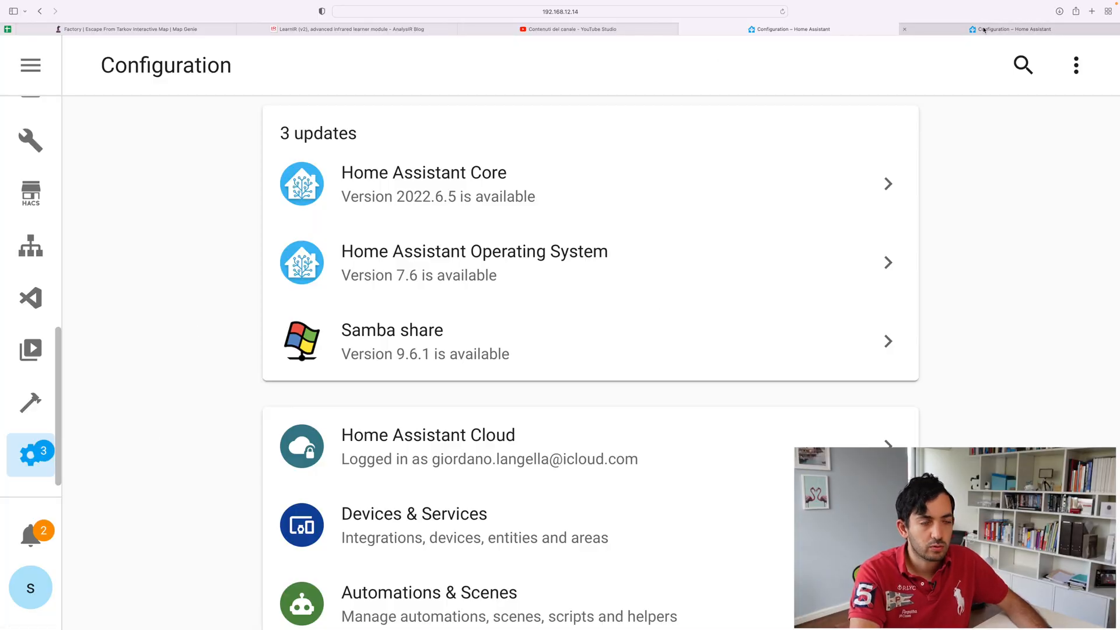
Step: Open the automations list, briefly opening and leaving a blank new automation
{"action": "scroll", "scroll_direction": "down", "scroll_amount": 3}
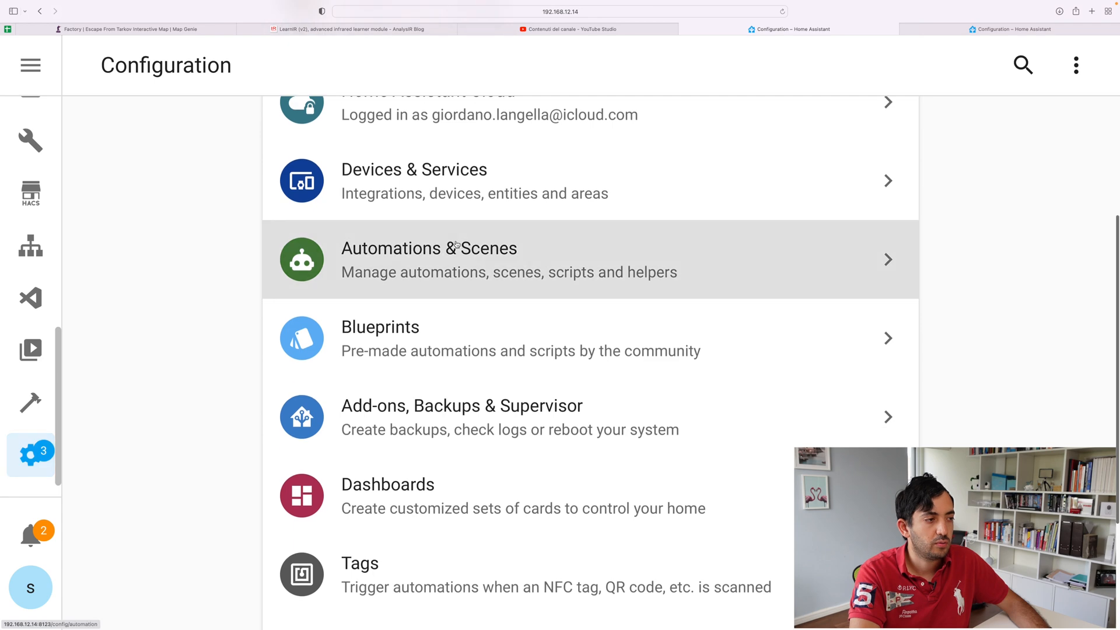
{"action": "left_click", "coordinate": [429, 259]}
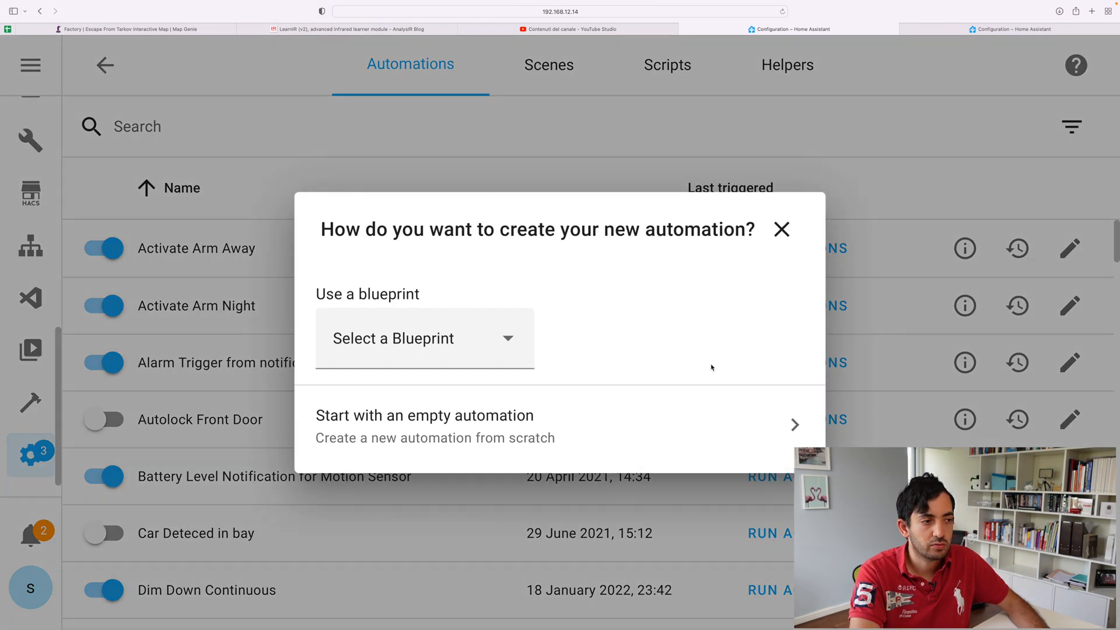
{"action": "mouse_move", "coordinate": [424, 425]}
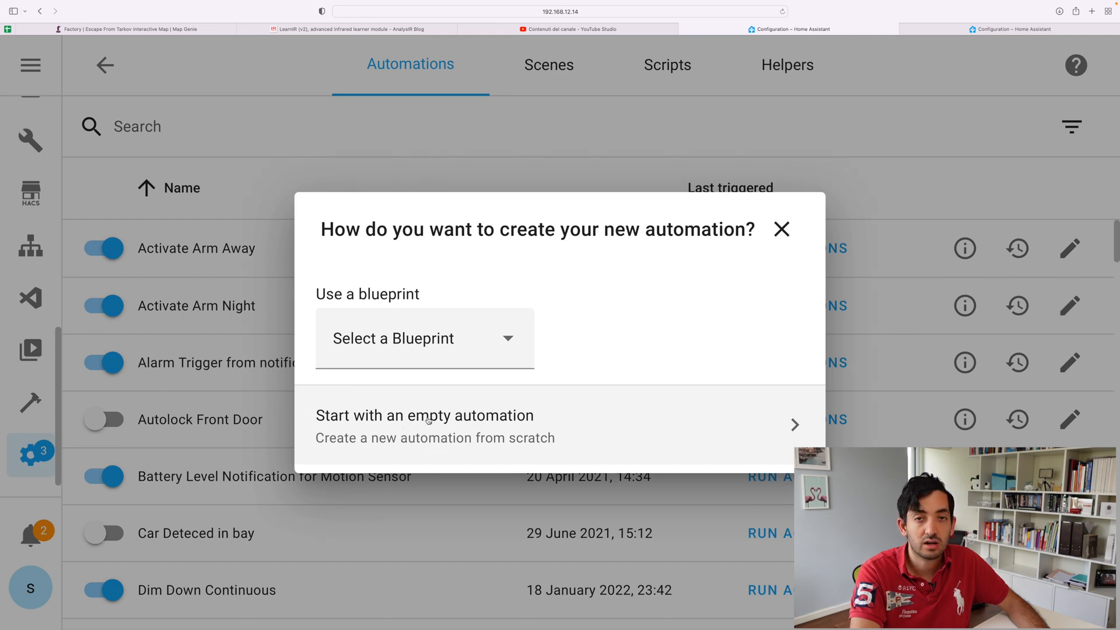
{"action": "left_click", "coordinate": [424, 415]}
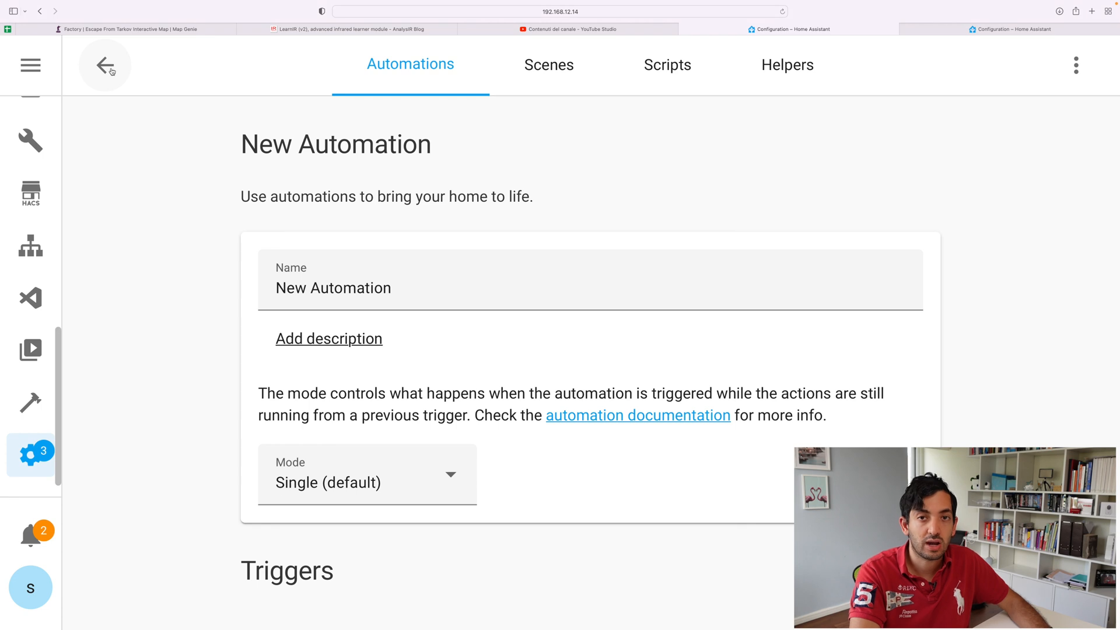
{"action": "mouse_move", "coordinate": [105, 64]}
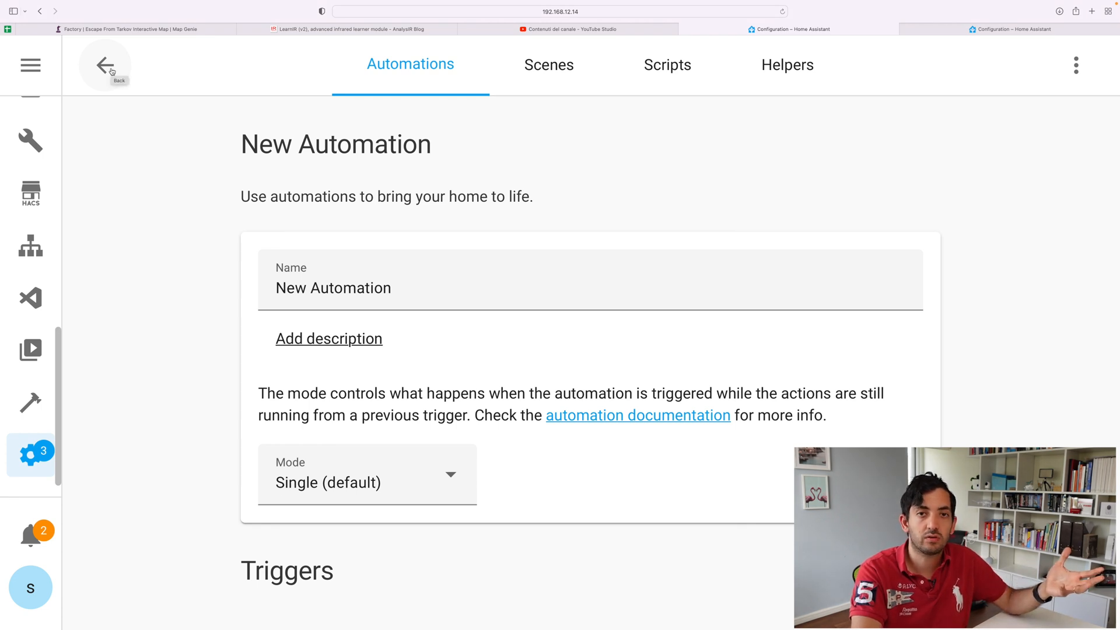
{"action": "left_click", "coordinate": [104, 65]}
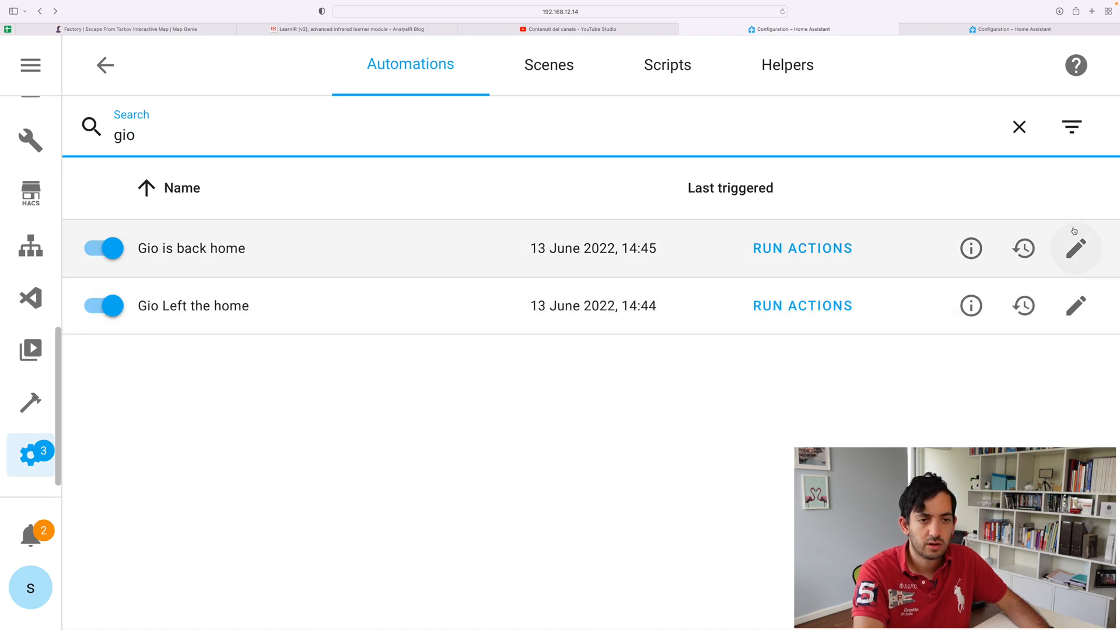
Step: Open 'Gio is back home' and inspect its State trigger and Call service notification
{"action": "left_click", "coordinate": [1075, 248]}
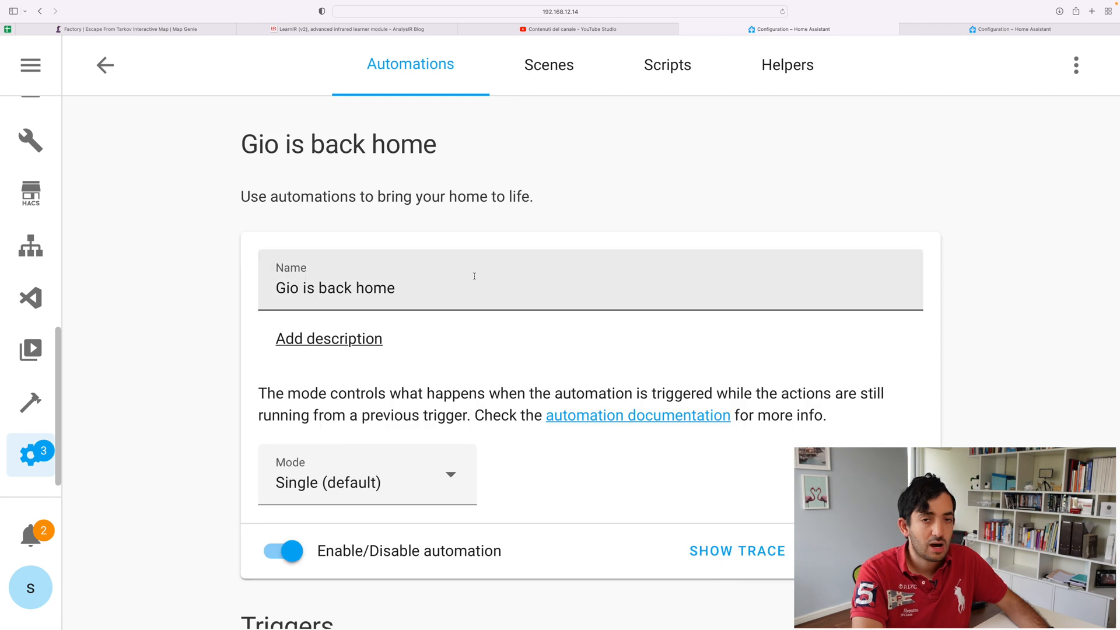
{"action": "scroll", "scroll_direction": "down", "scroll_amount": 3}
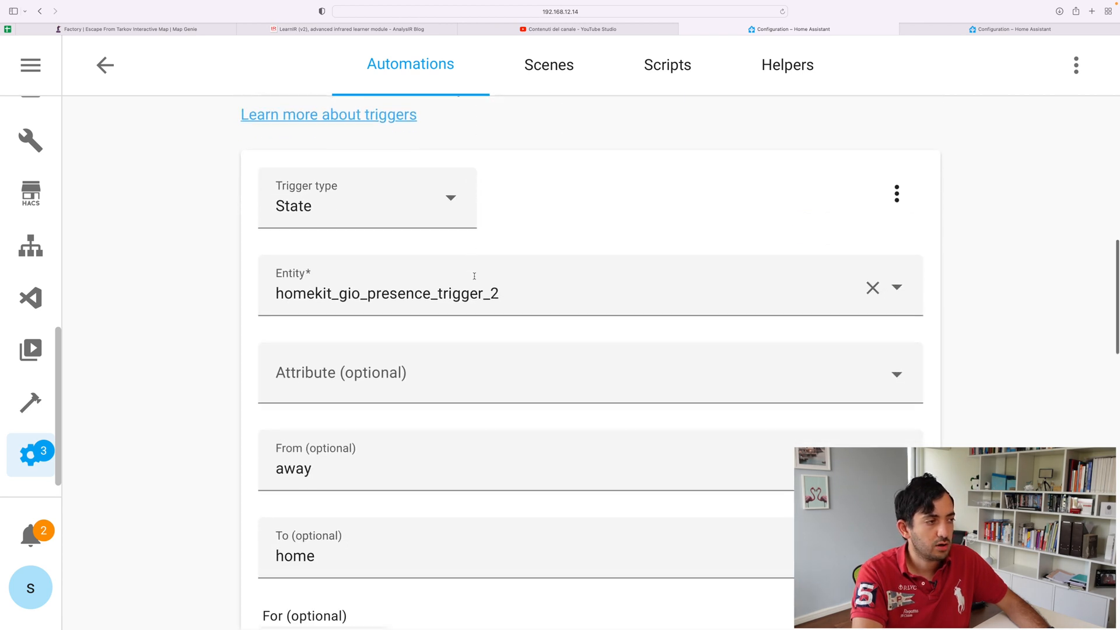
{"action": "scroll", "scroll_direction": "up", "scroll_amount": 3}
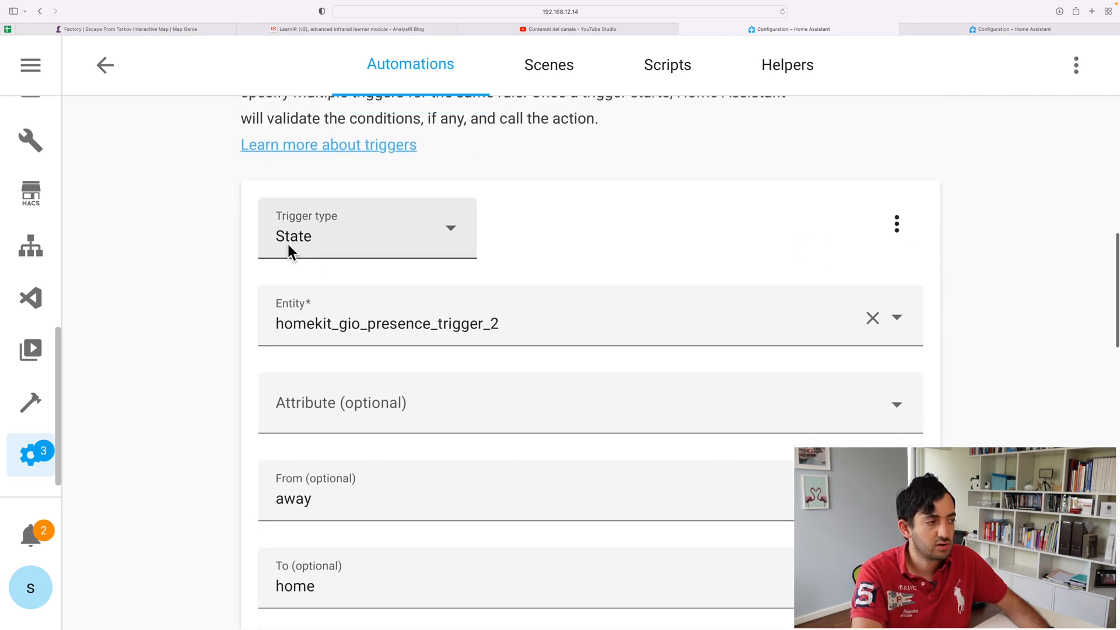
{"action": "scroll", "scroll_direction": "down", "scroll_amount": 3}
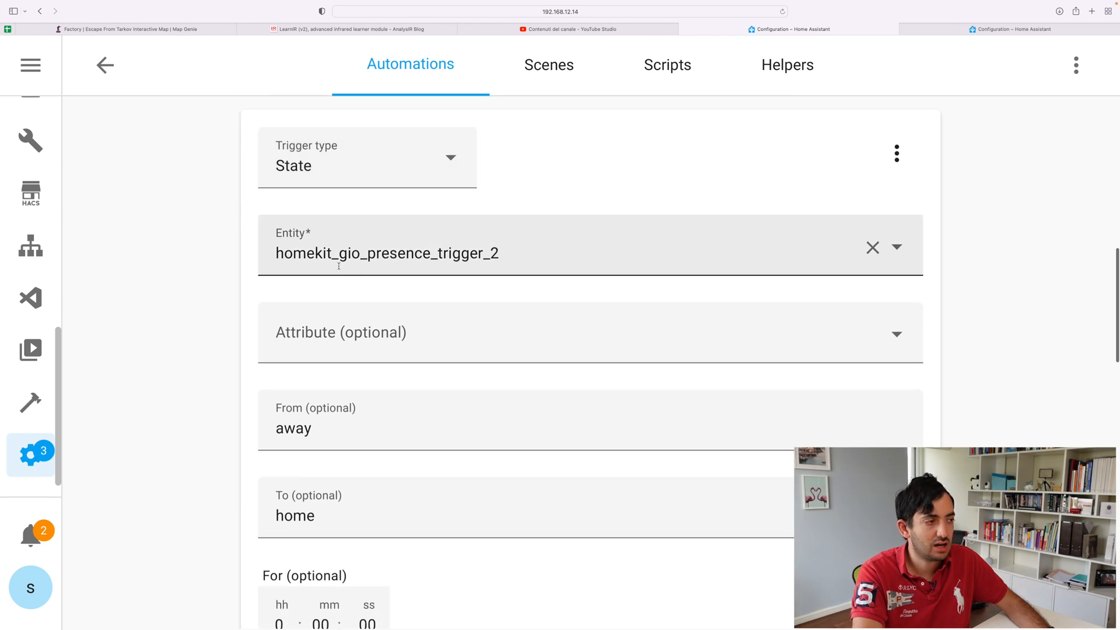
{"action": "scroll", "scroll_direction": "down", "scroll_amount": 3}
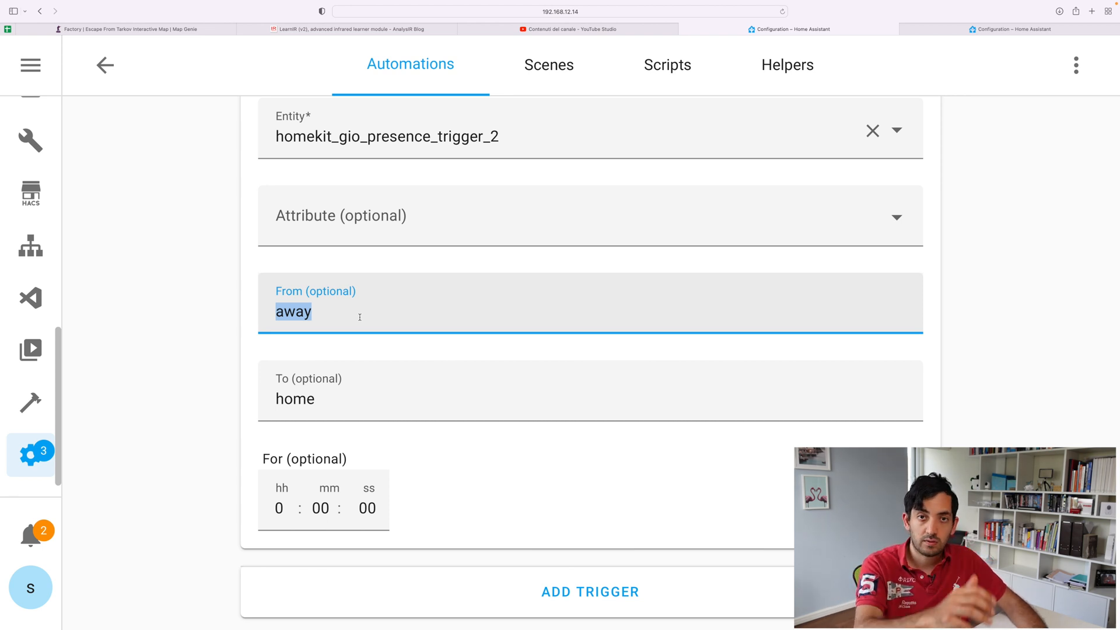
{"action": "scroll", "scroll_direction": "down", "scroll_amount": 3}
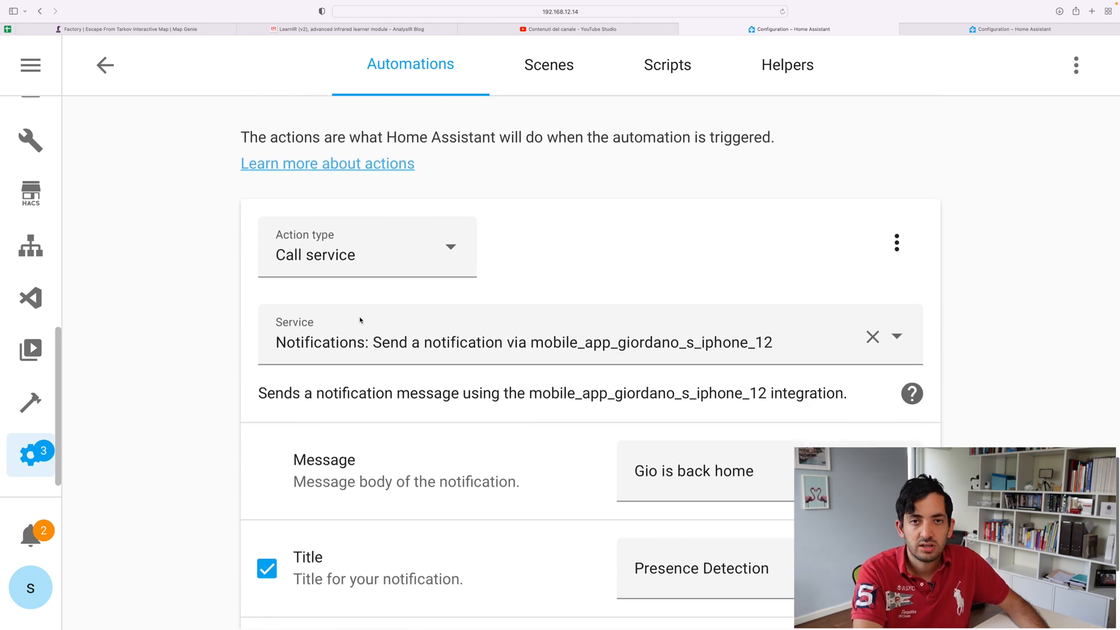
{"action": "scroll", "scroll_direction": "down", "scroll_amount": 3}
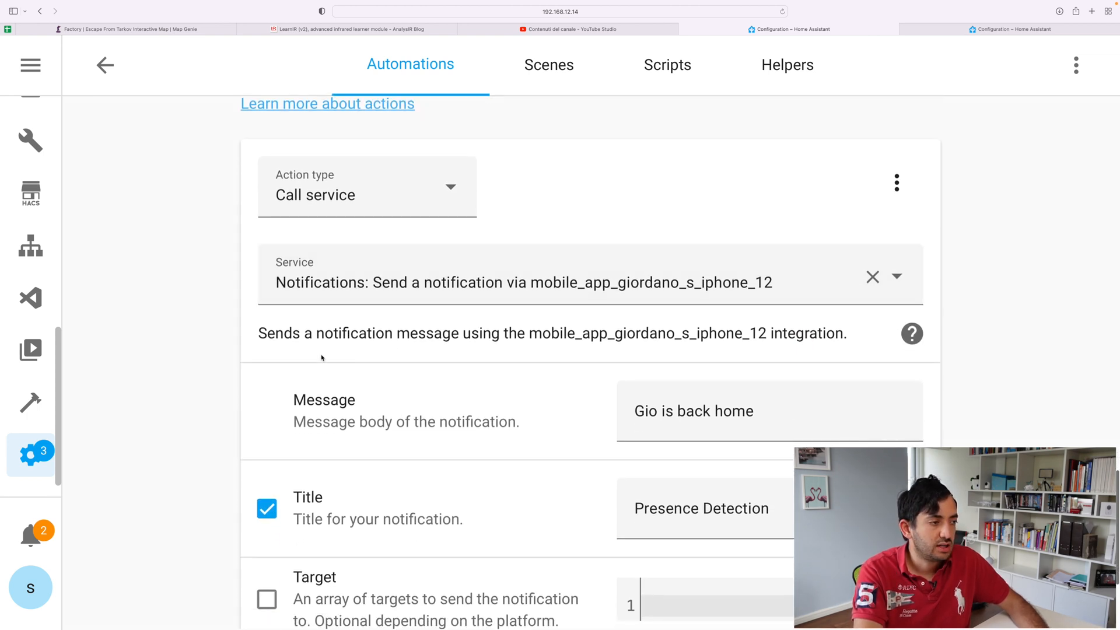
{"action": "mouse_move", "coordinate": [735, 336]}
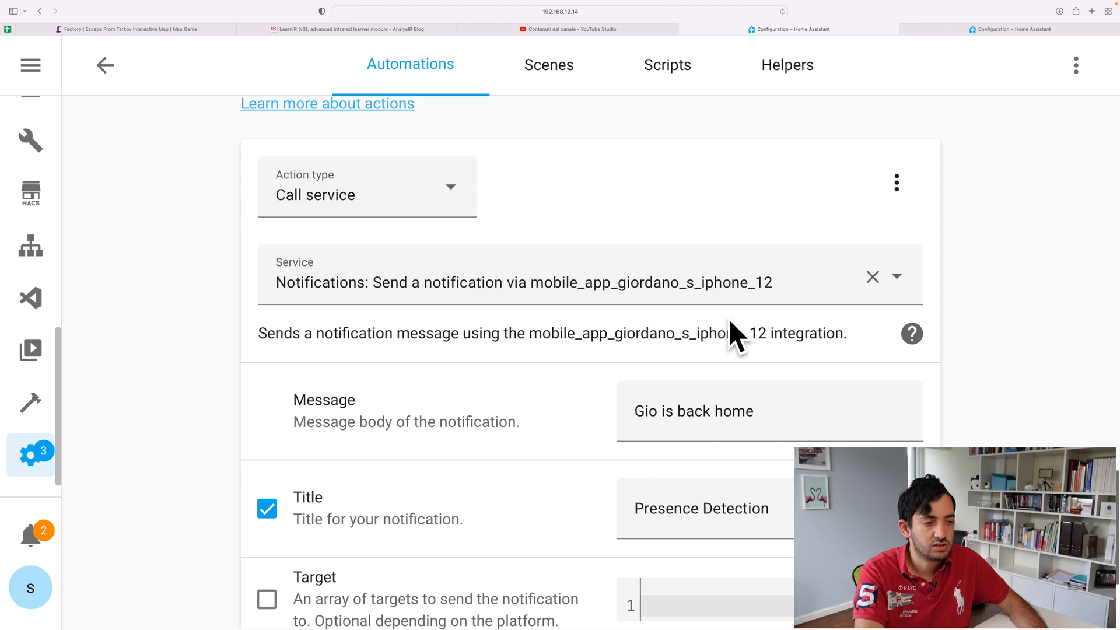
{"action": "scroll", "scroll_direction": "down", "scroll_amount": 3}
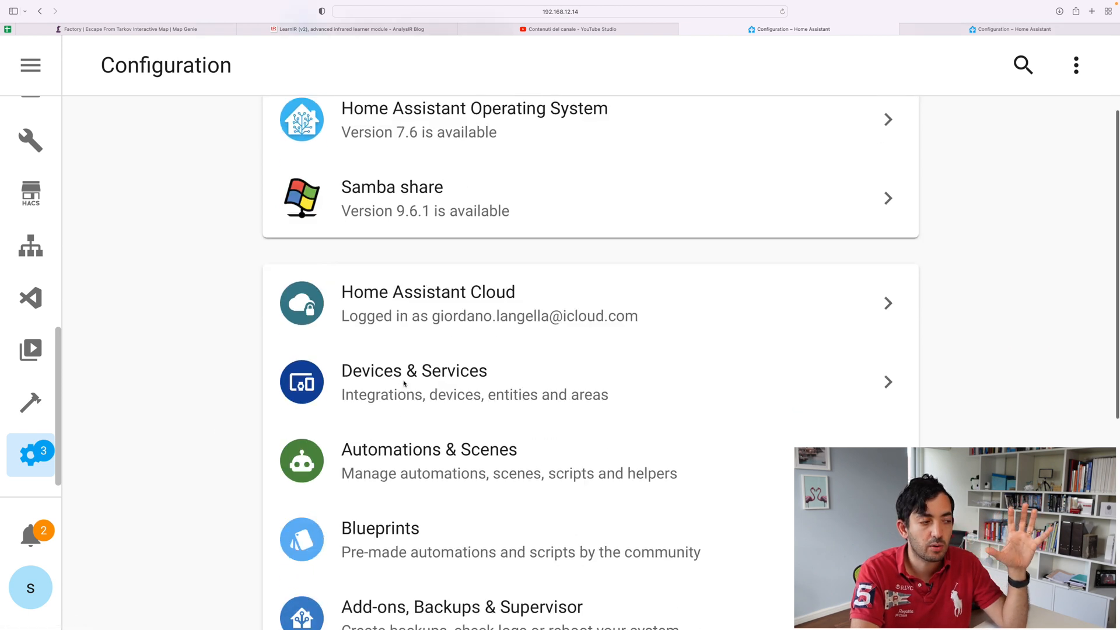
Step: Scroll the Configuration overview, showing pending Core, Operating System and Samba share updates
{"action": "scroll", "scroll_direction": "down", "scroll_amount": 3}
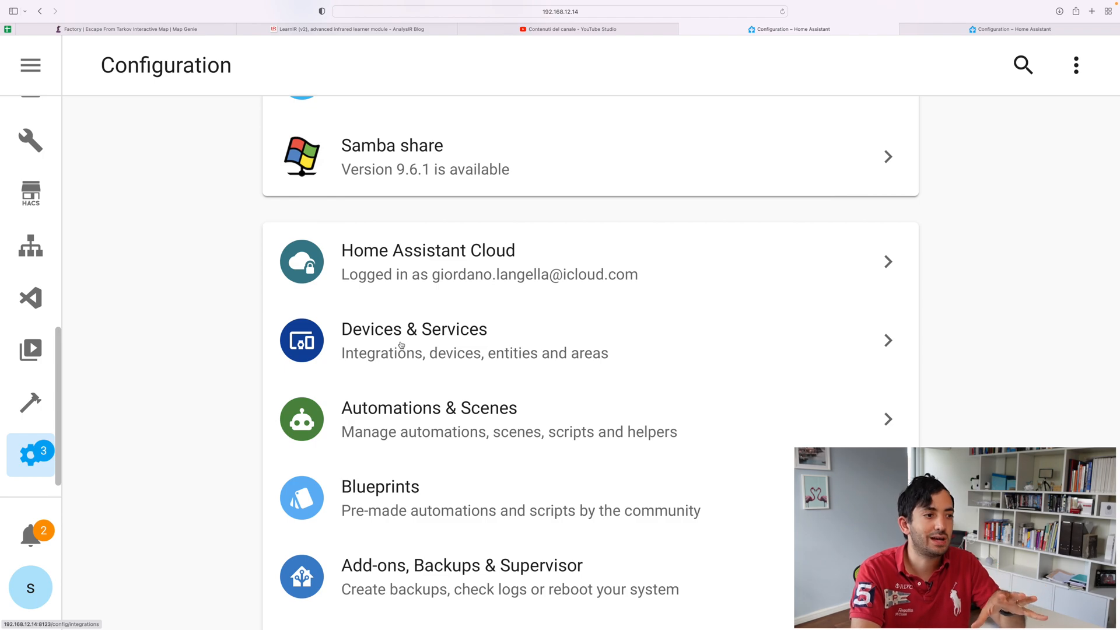
{"action": "scroll", "scroll_direction": "down", "scroll_amount": 3}
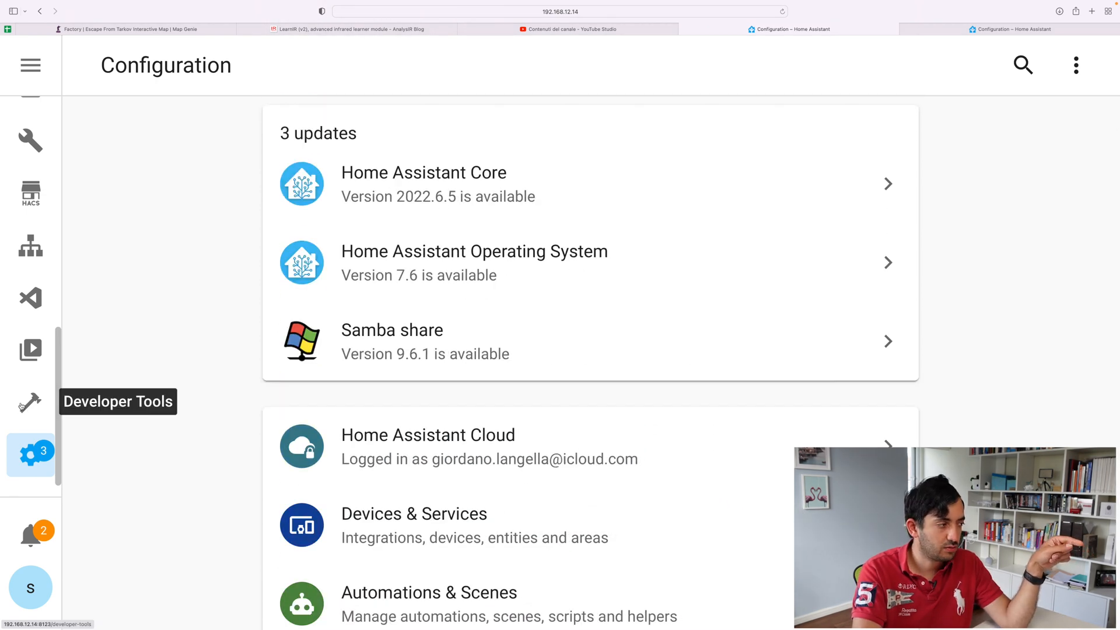
Step: Watch Developer Tools states while testing Apple Home's arrive automation, switching the trigger to home
{"action": "left_click", "coordinate": [30, 396]}
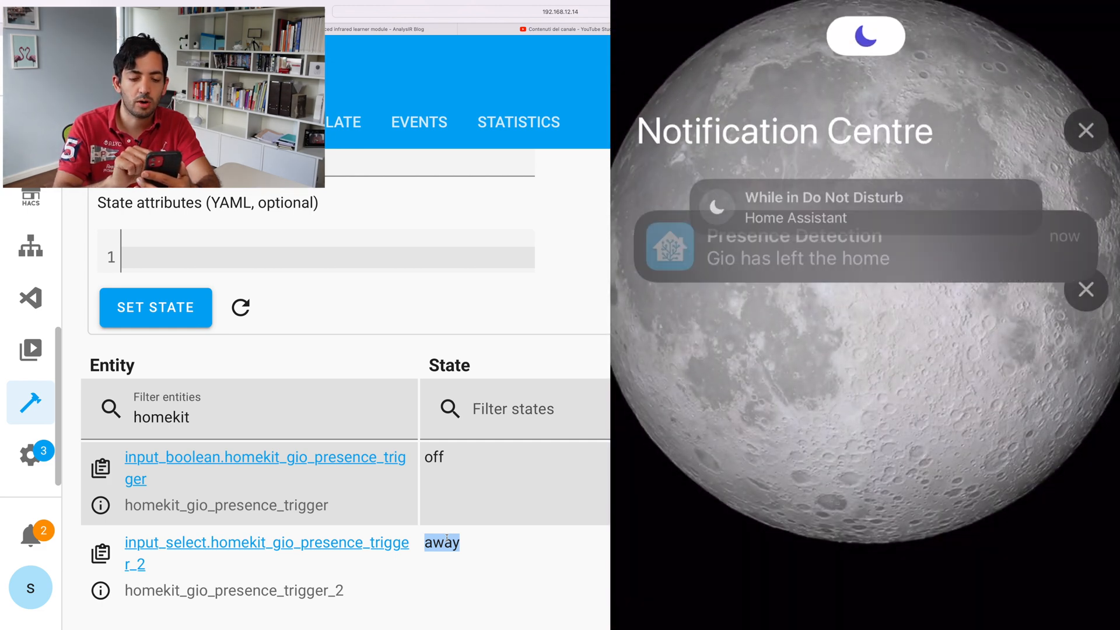
{"action": "left_click", "coordinate": [823, 198]}
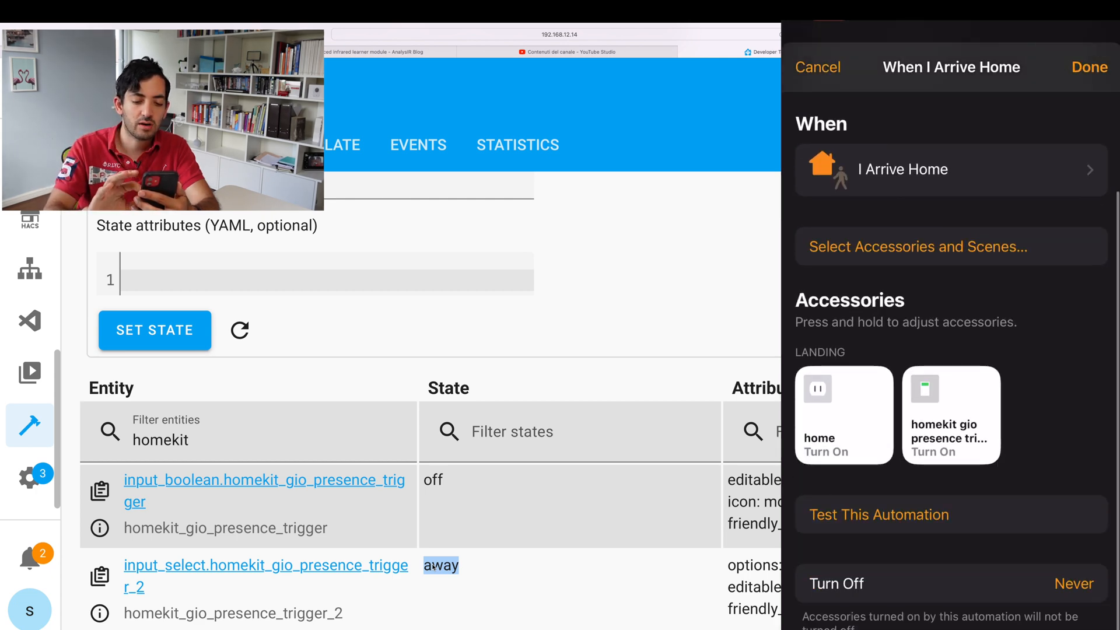
{"action": "left_click", "coordinate": [878, 514]}
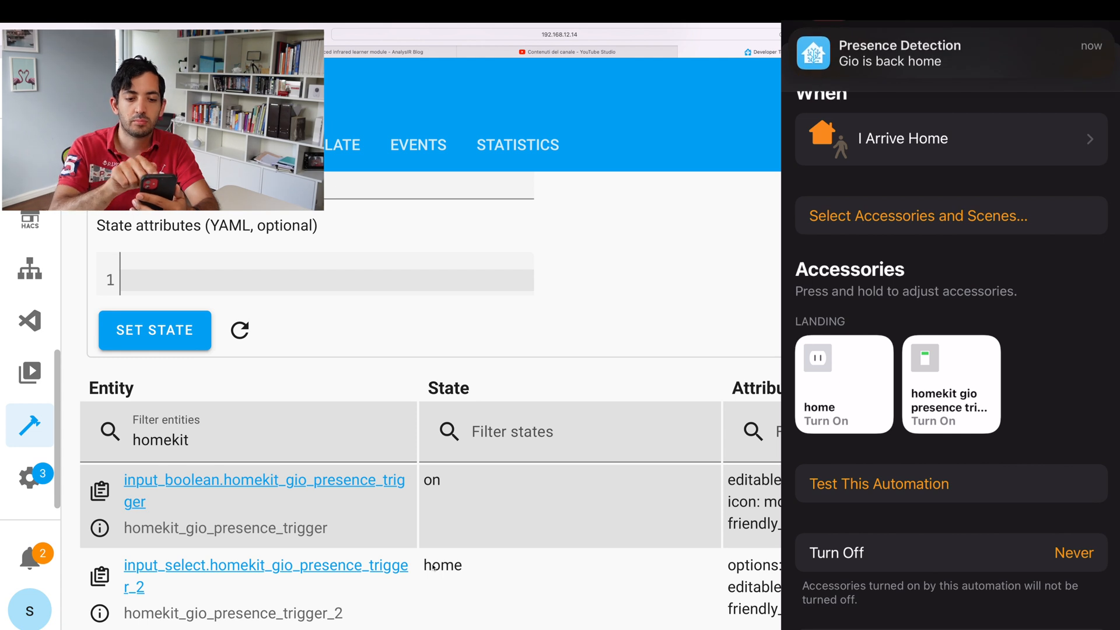